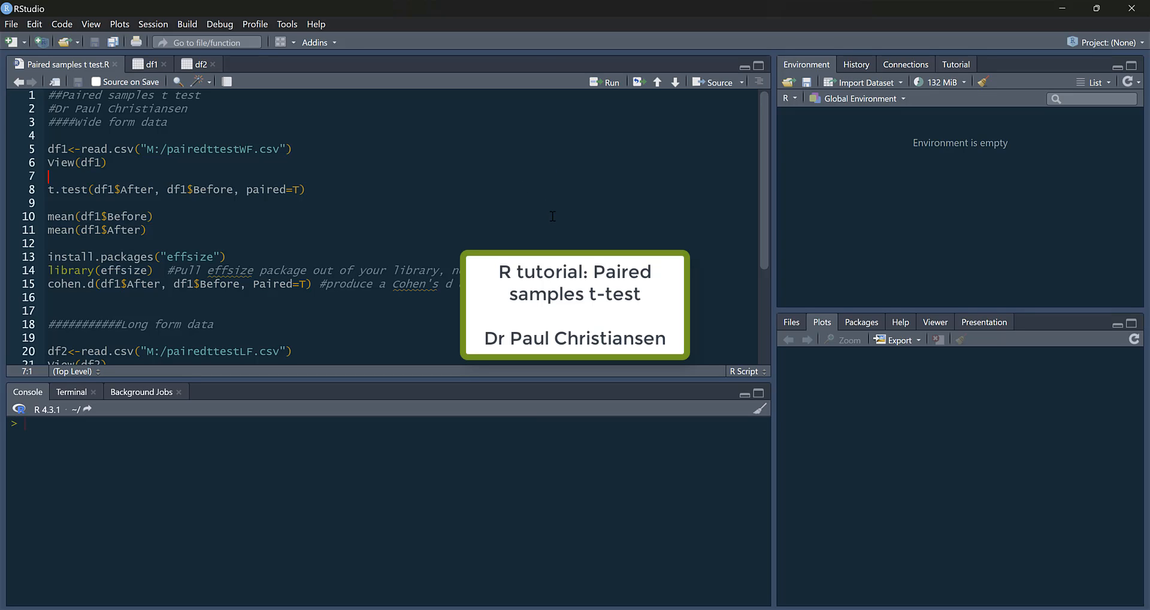
{"action": "mouse_move", "coordinate": [467, 154]}
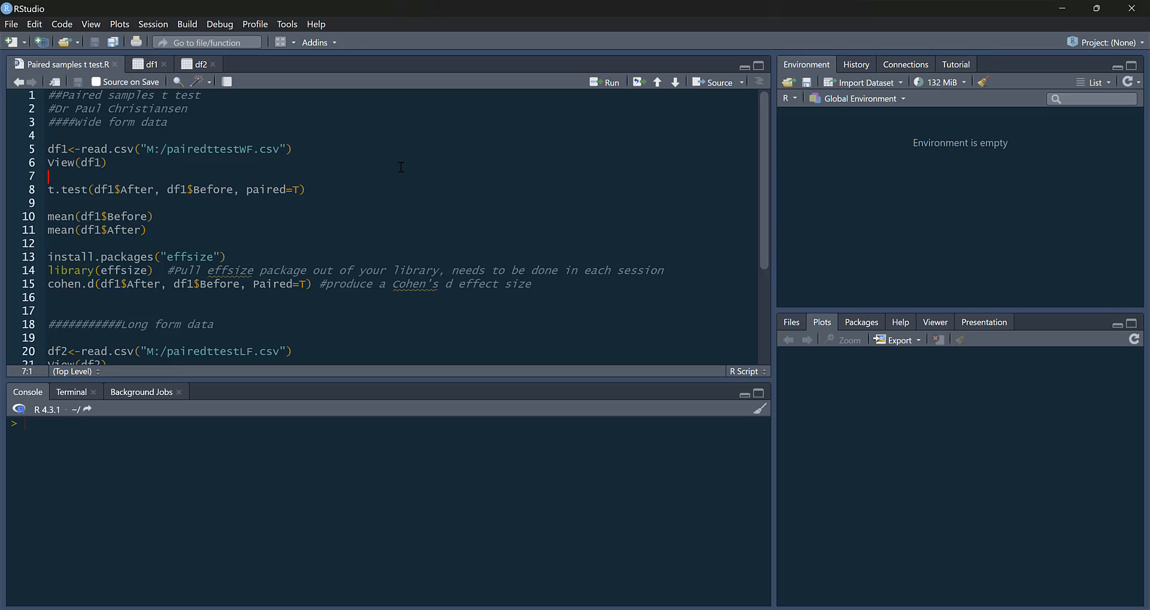
{"action": "mouse_move", "coordinate": [347, 173]}
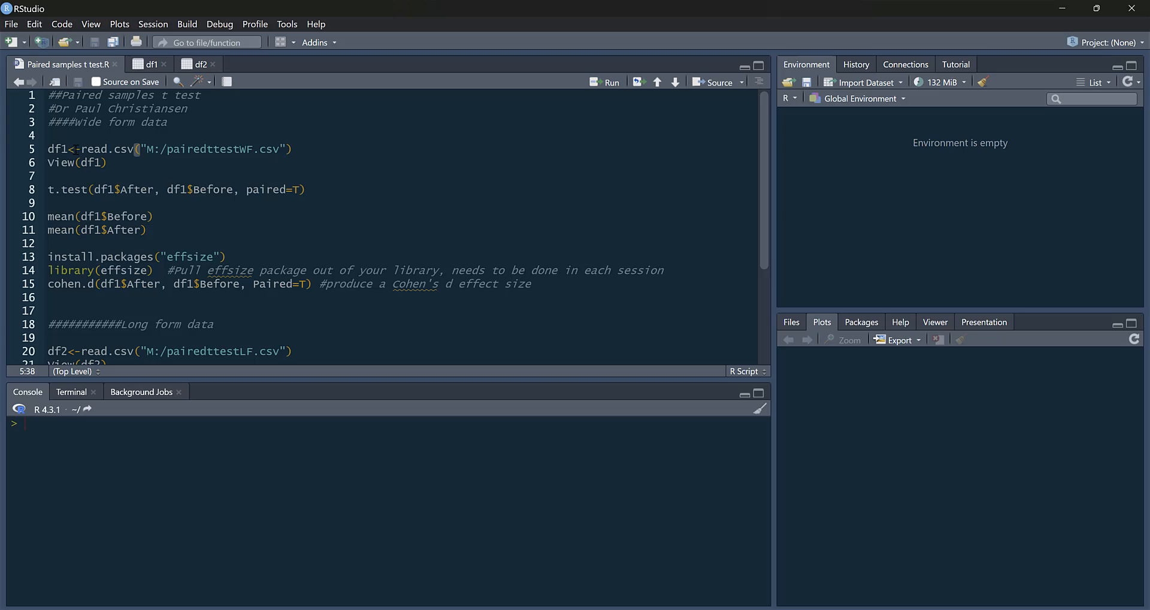
{"action": "mouse_move", "coordinate": [565, 80]}
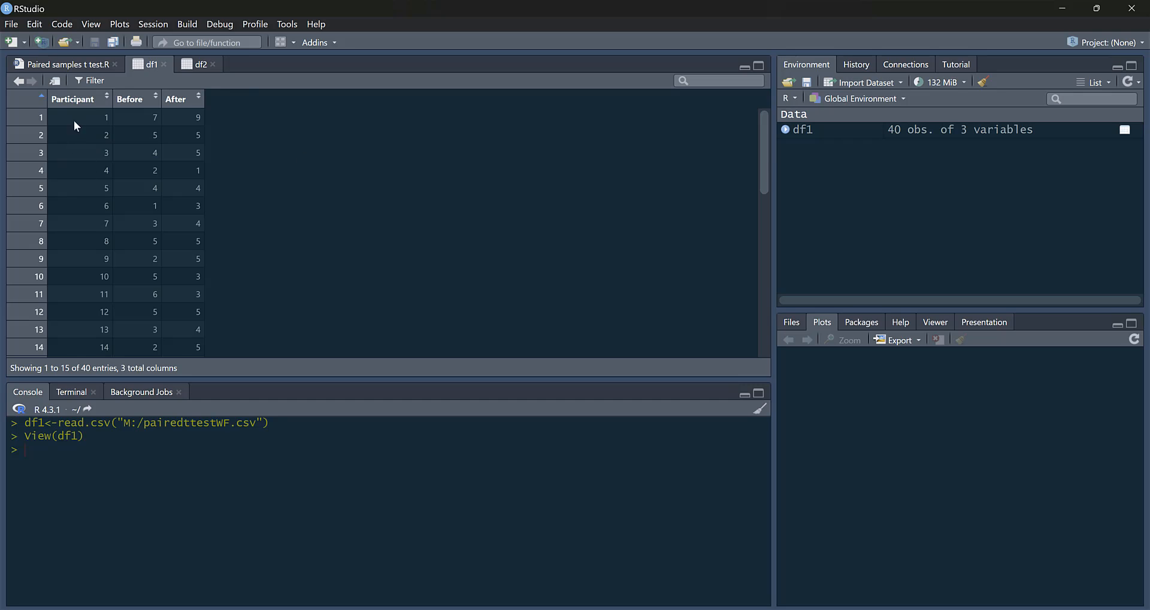
Step: Scroll through df1's Participant, Before and After columns in the data viewer
{"action": "scroll", "scroll_direction": "down", "scroll_amount": 3}
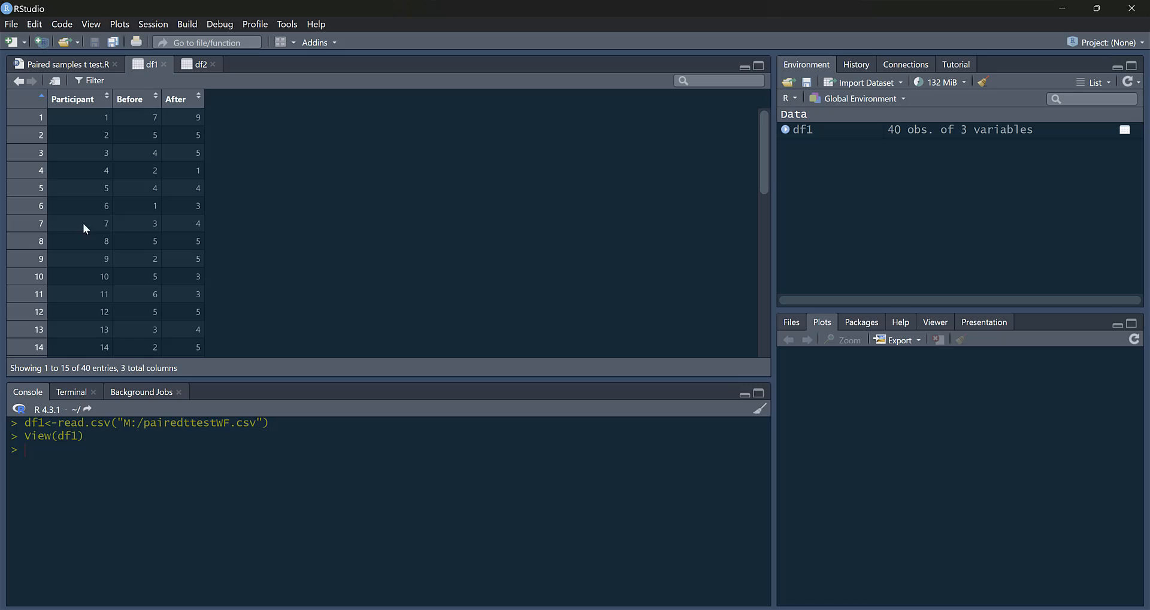
{"action": "mouse_move", "coordinate": [175, 99]}
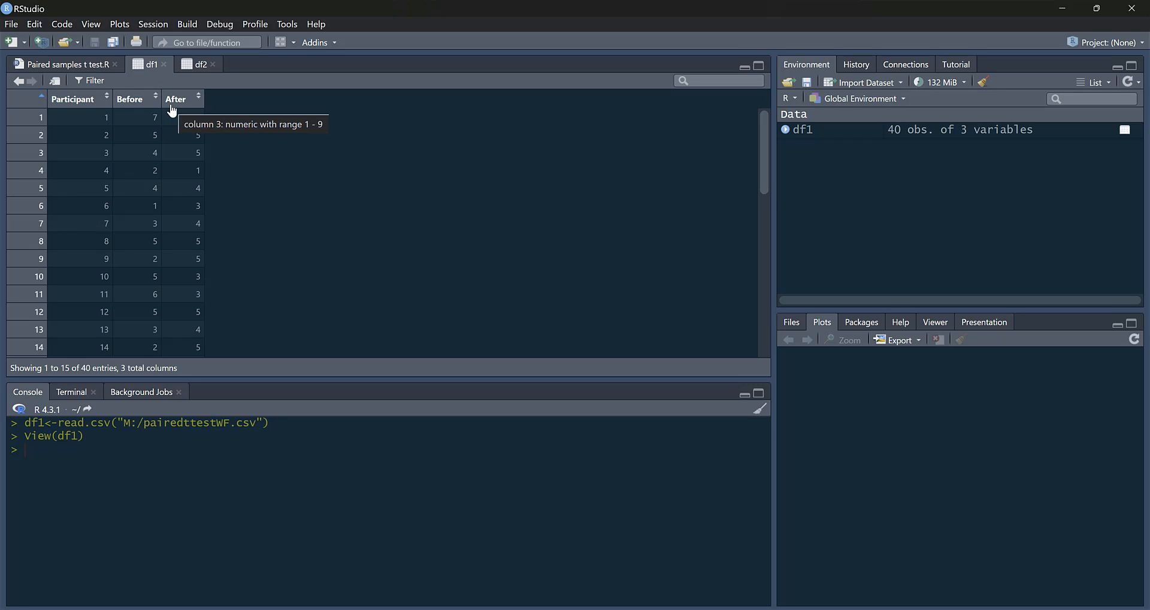
{"action": "mouse_move", "coordinate": [326, 157]}
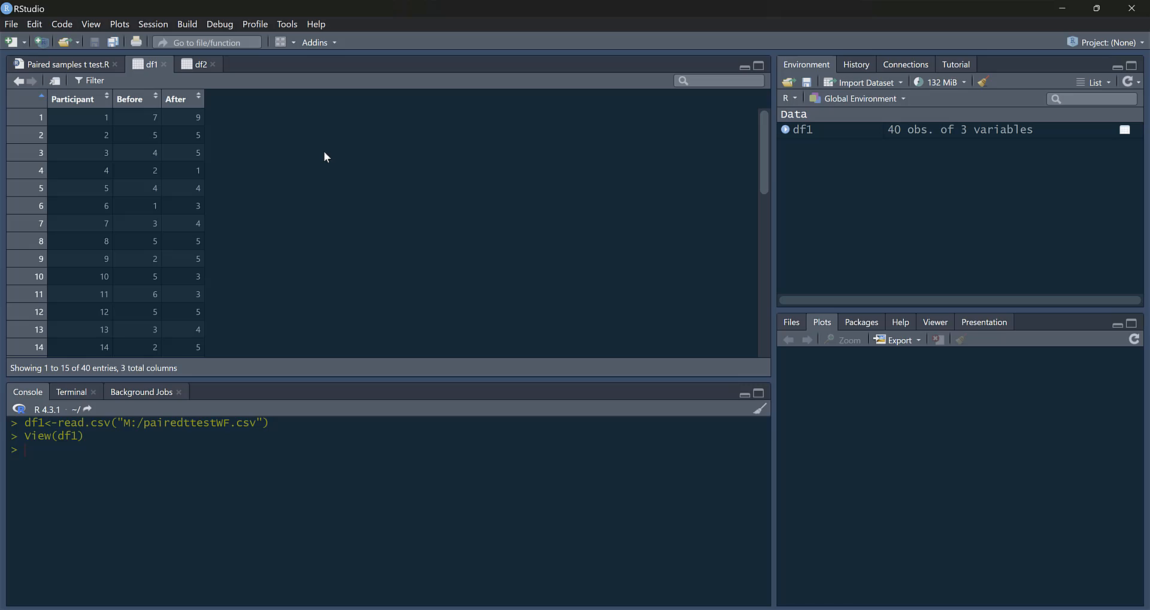
{"action": "mouse_move", "coordinate": [271, 163]}
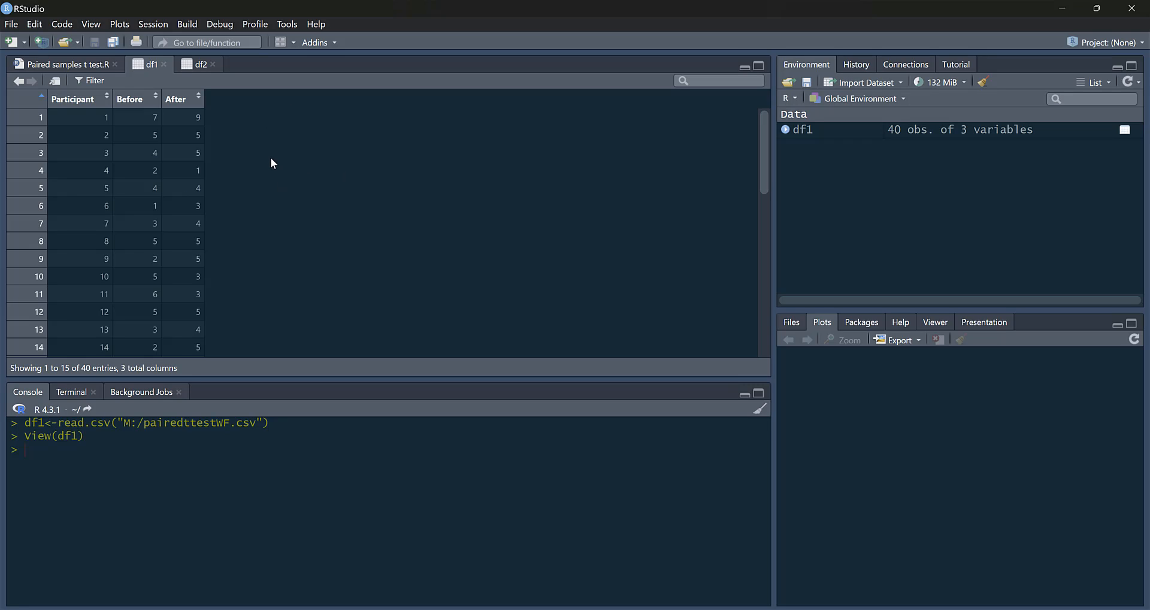
{"action": "mouse_move", "coordinate": [295, 218]}
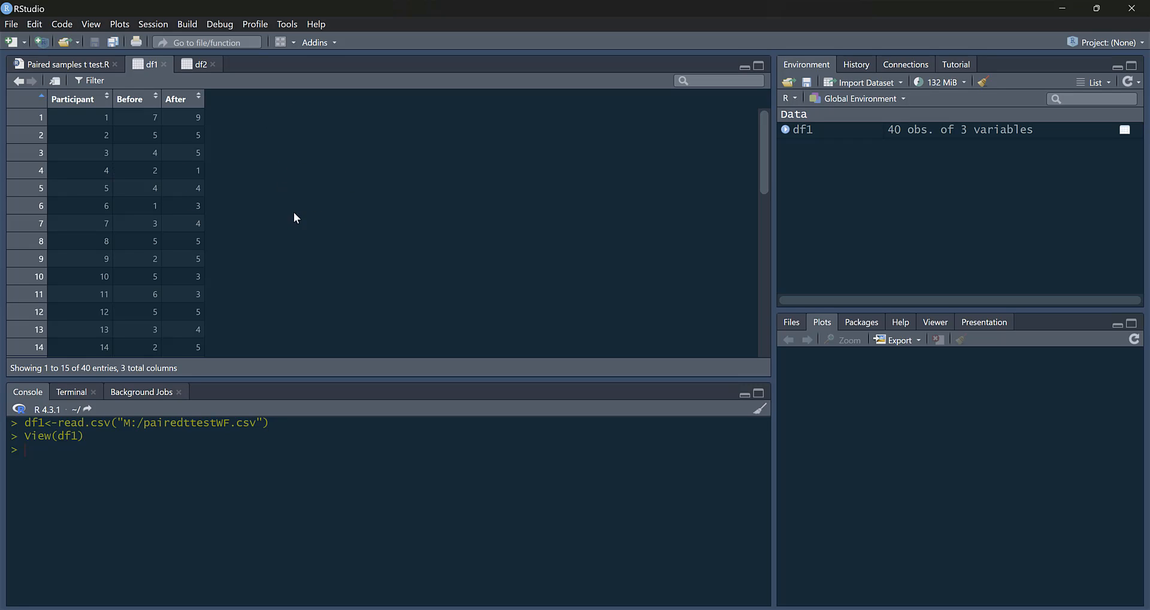
{"action": "mouse_move", "coordinate": [312, 176]}
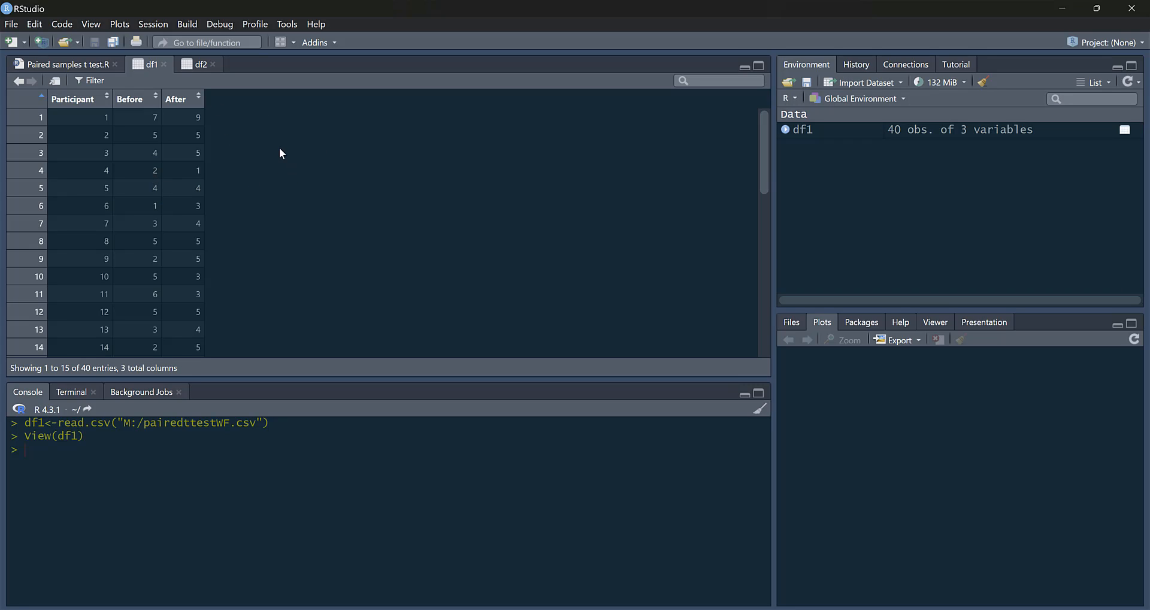
{"action": "scroll", "scroll_direction": "down", "scroll_amount": 3}
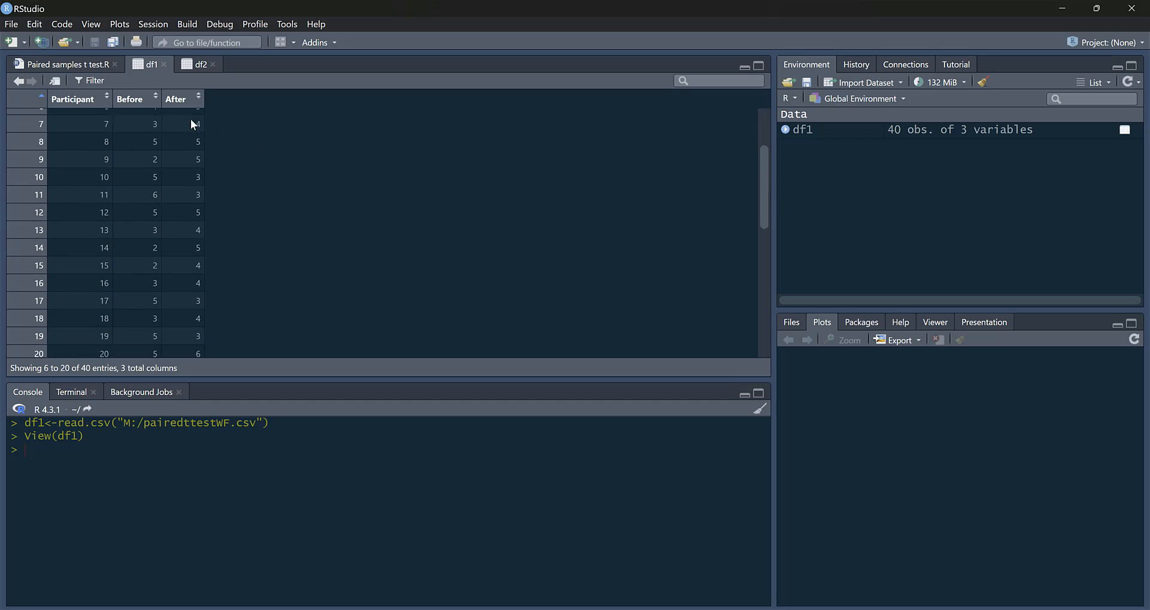
{"action": "scroll", "scroll_direction": "down", "scroll_amount": 3}
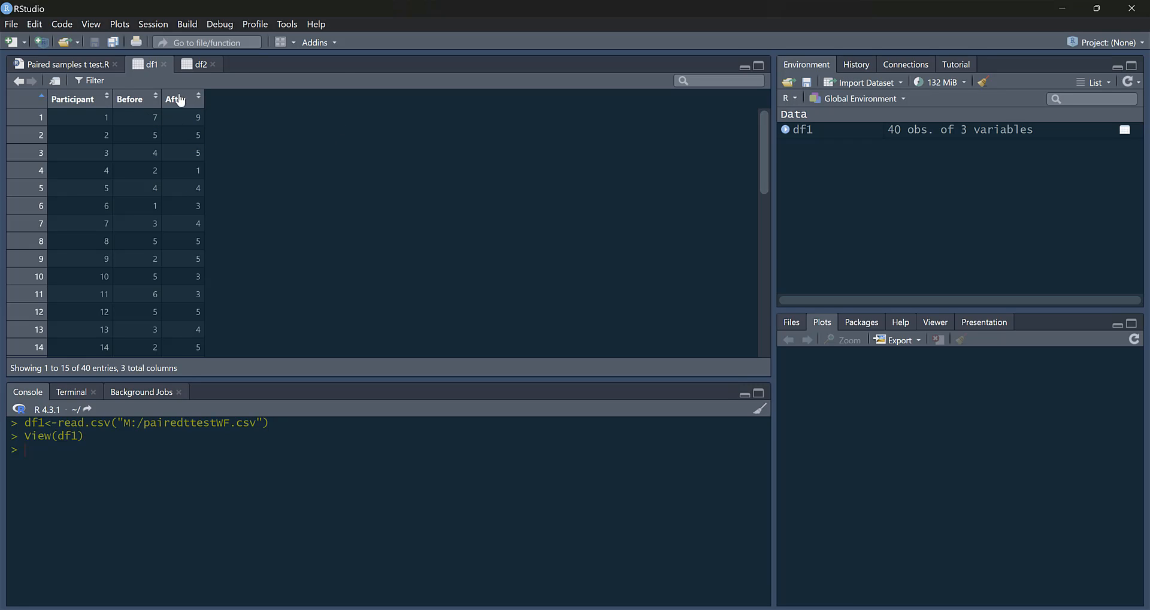
{"action": "mouse_move", "coordinate": [84, 69]}
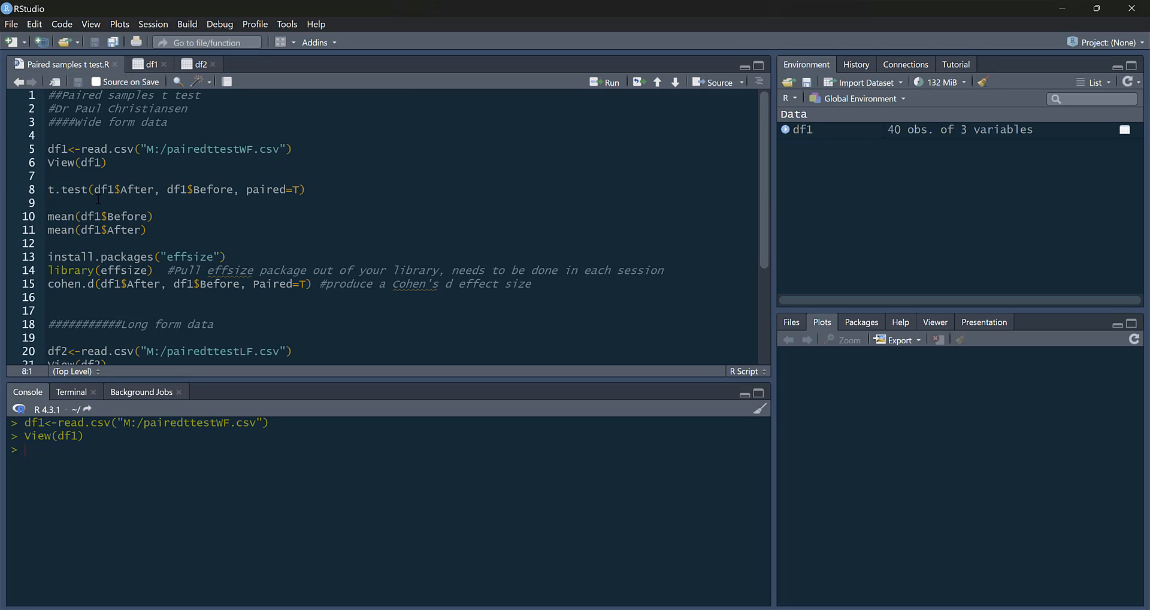
Step: Run t.test(df1$After, df1$Before, paired=T) and highlight its confidence interval and 1.325 mean difference
{"action": "double_click", "coordinate": [64, 189]}
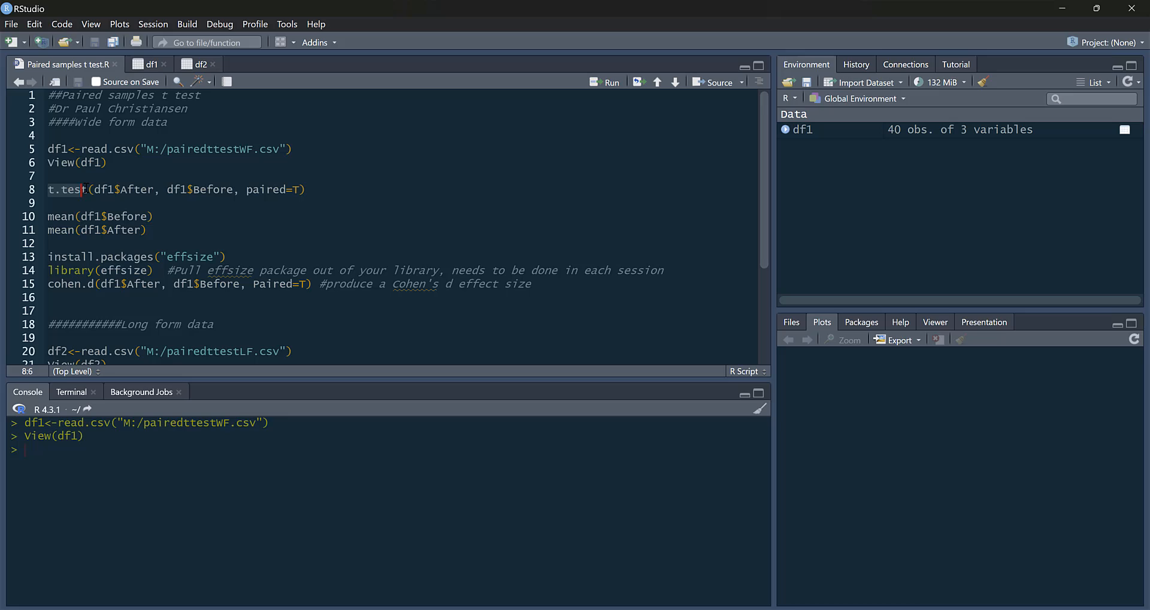
{"action": "left_click", "coordinate": [51, 202]}
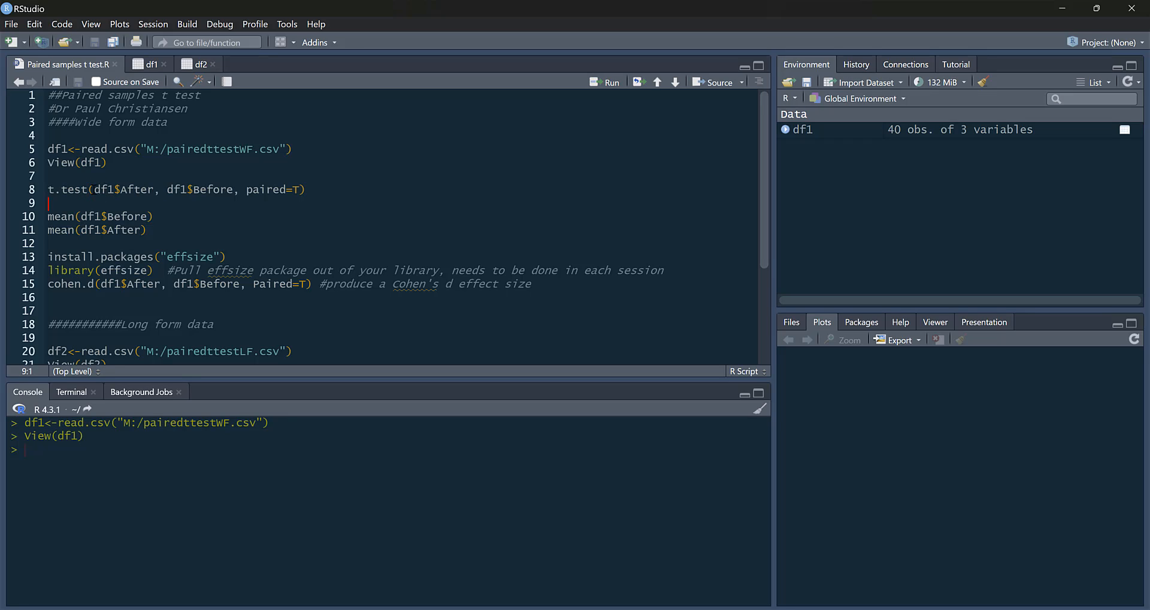
{"action": "double_click", "coordinate": [136, 189]}
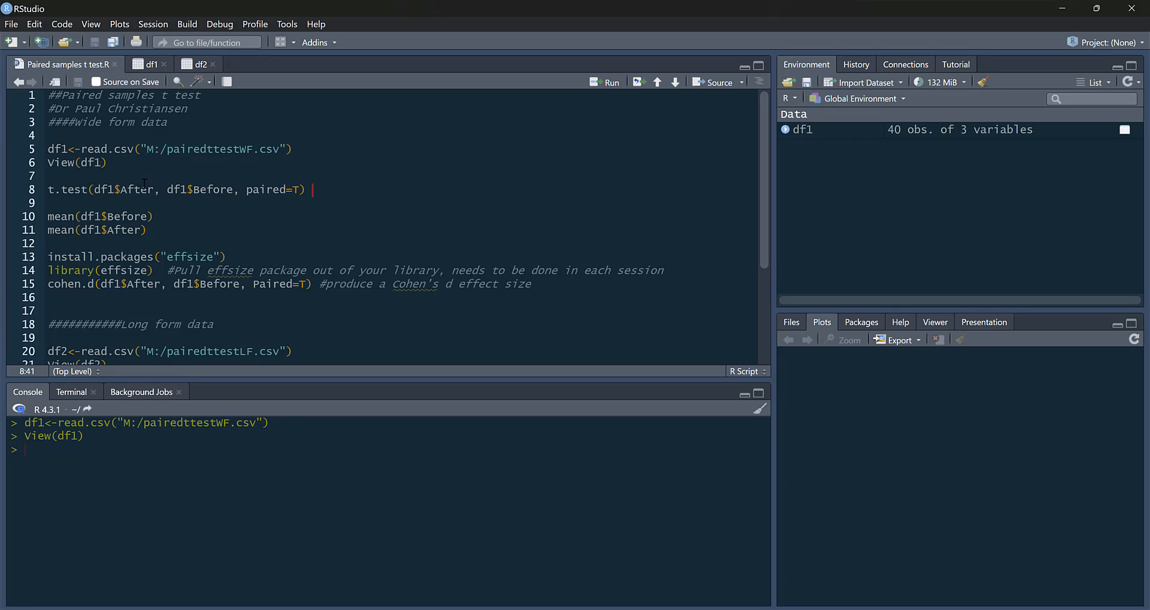
{"action": "left_click", "coordinate": [611, 81]}
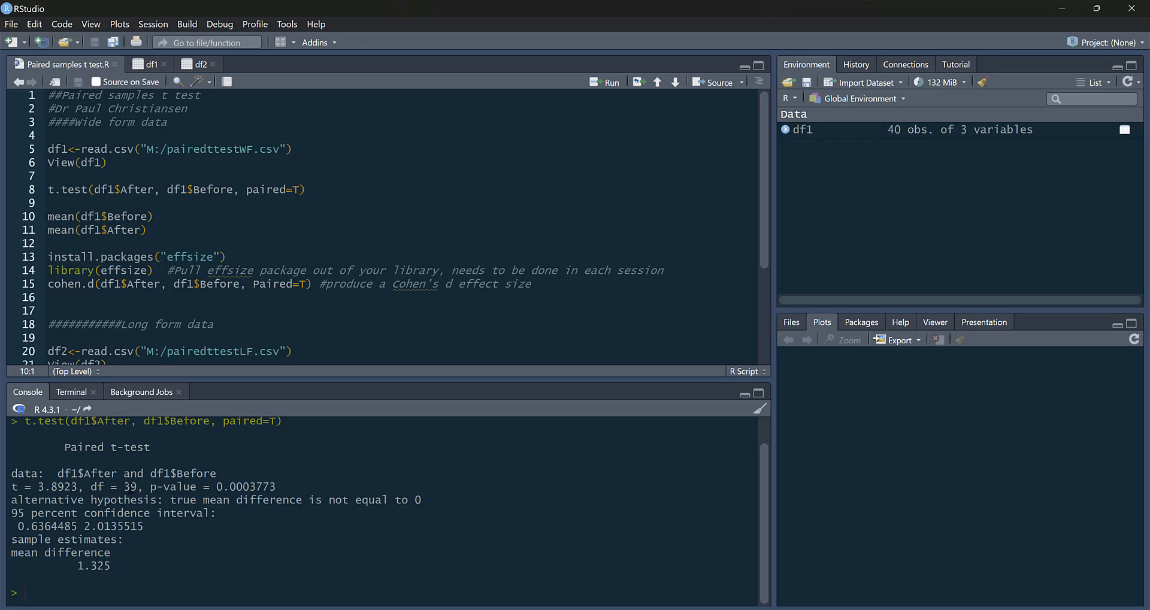
{"action": "left_click_drag", "start_coordinate": [7, 526], "coordinate": [143, 526]}
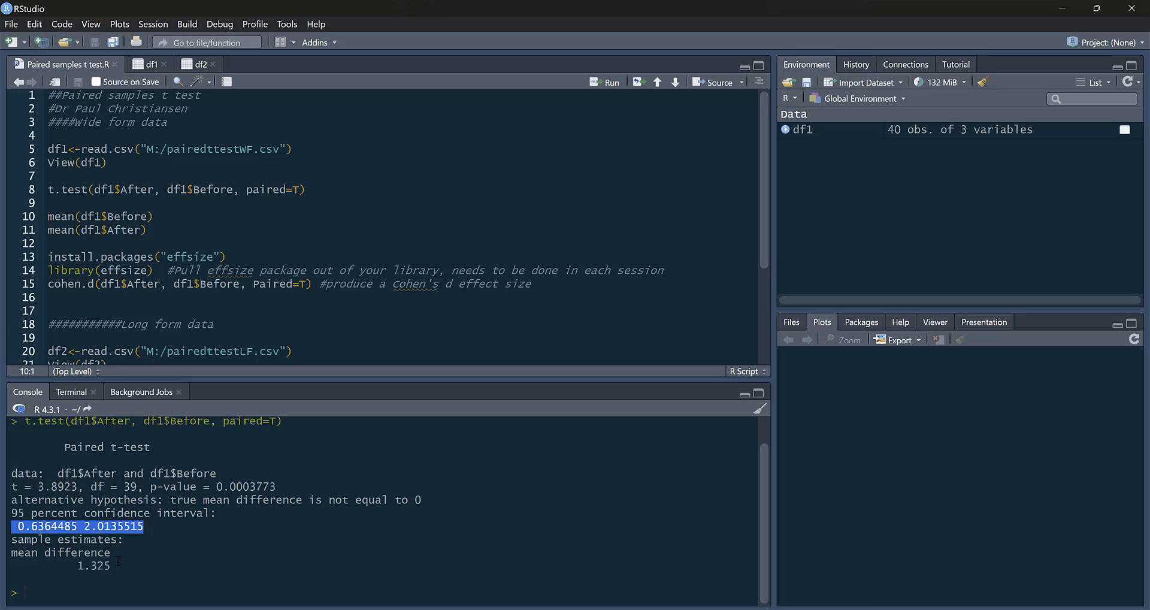
{"action": "double_click", "coordinate": [93, 566]}
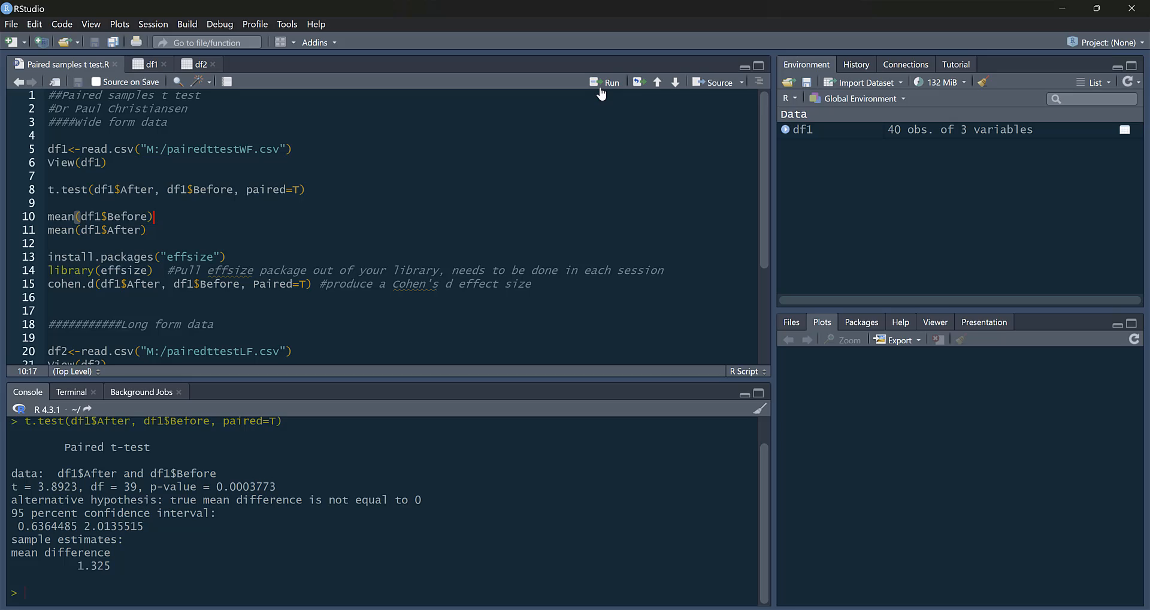
Step: Compute mean(df1$Before) and mean(df1$After), giving 3.85 and 5.175
{"action": "left_click", "coordinate": [607, 82]}
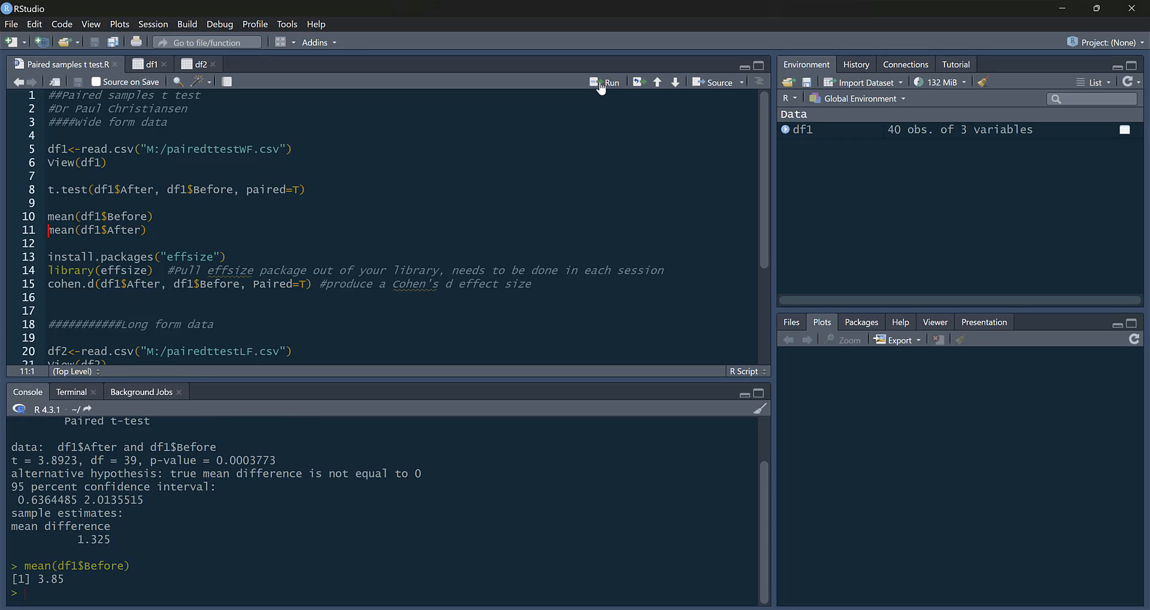
{"action": "left_click", "coordinate": [609, 82]}
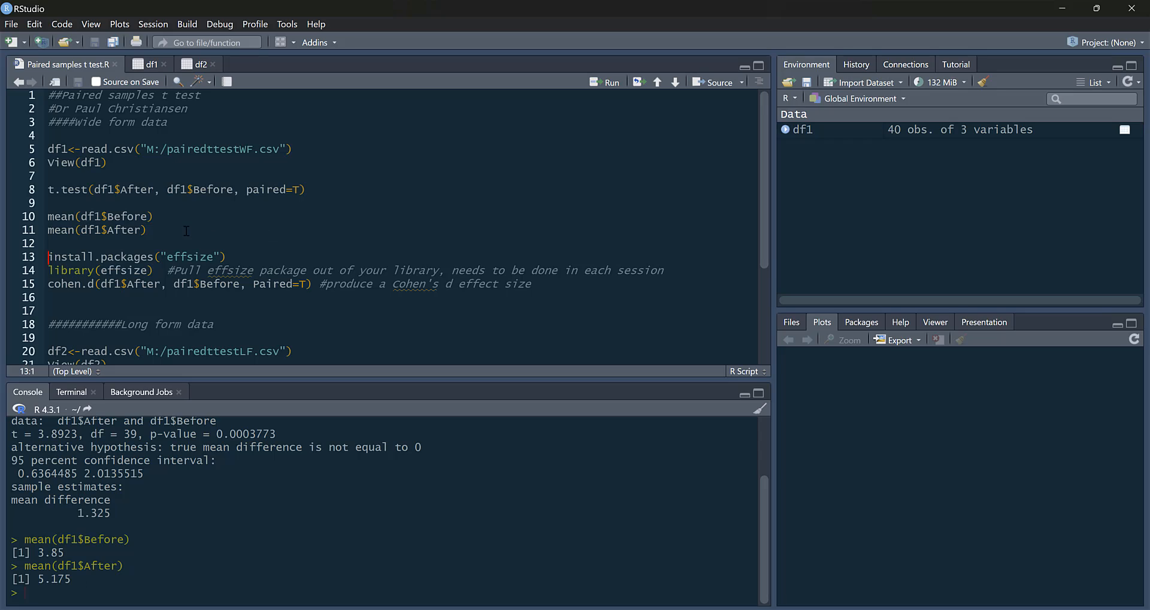
{"action": "mouse_move", "coordinate": [226, 232]}
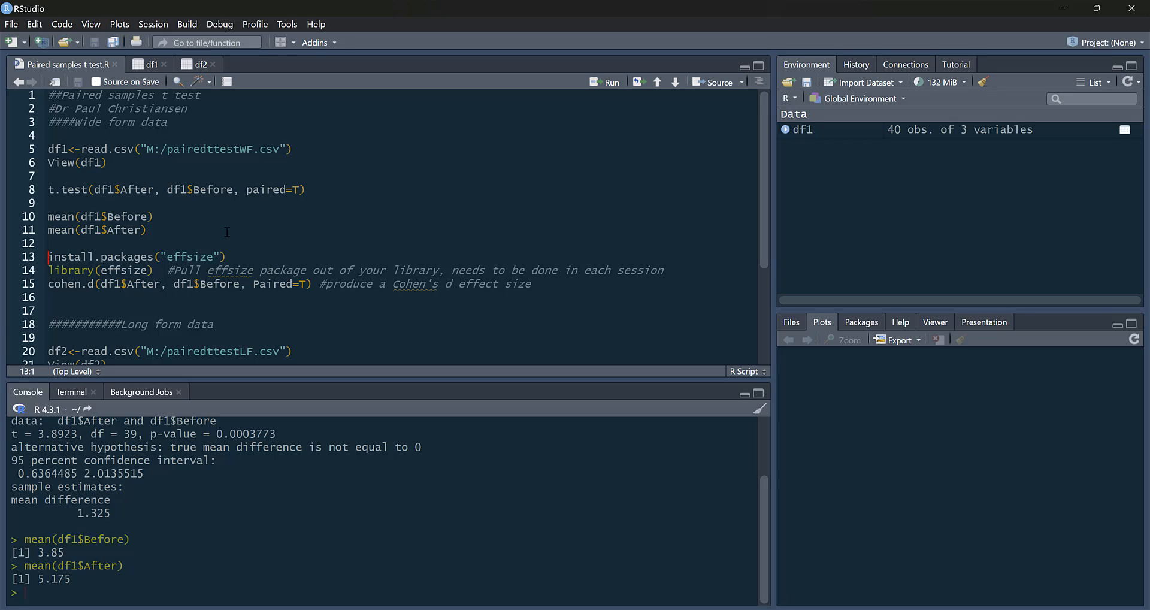
{"action": "mouse_move", "coordinate": [192, 213]}
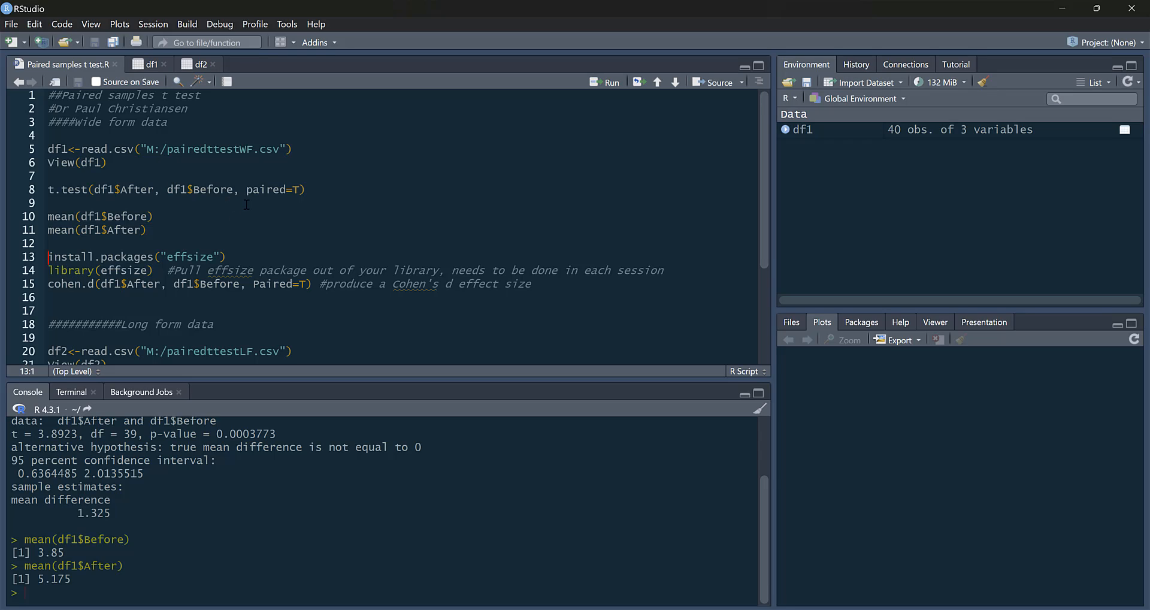
{"action": "mouse_move", "coordinate": [344, 242]}
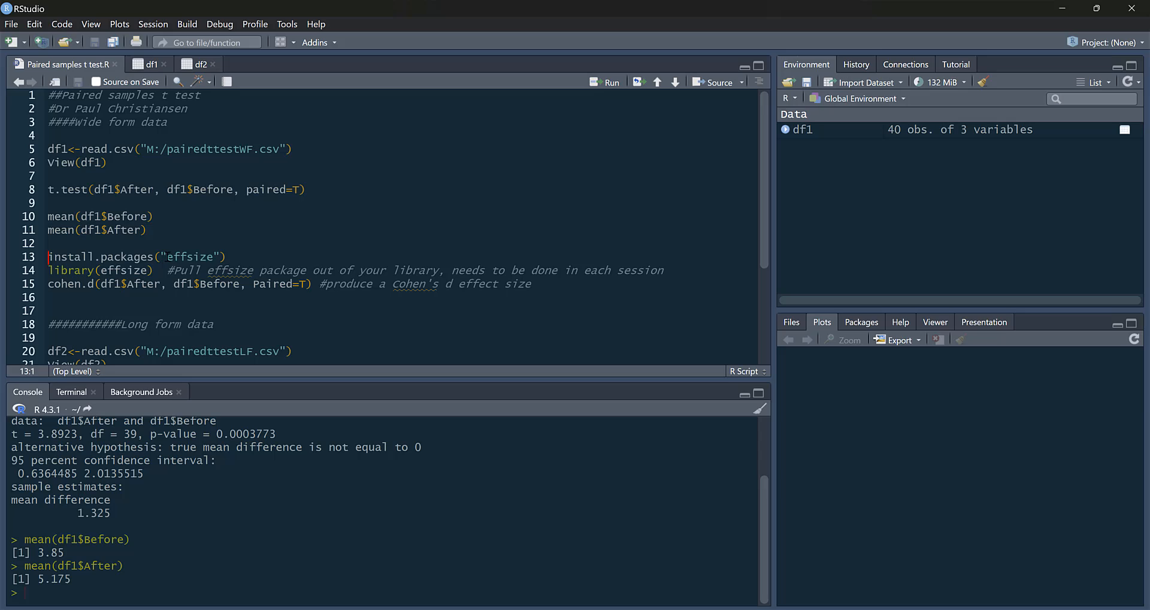
Step: Run library(effsize) and cohen.d on After versus Before, highlighting the 0.343–1.269 interval
{"action": "double_click", "coordinate": [193, 257]}
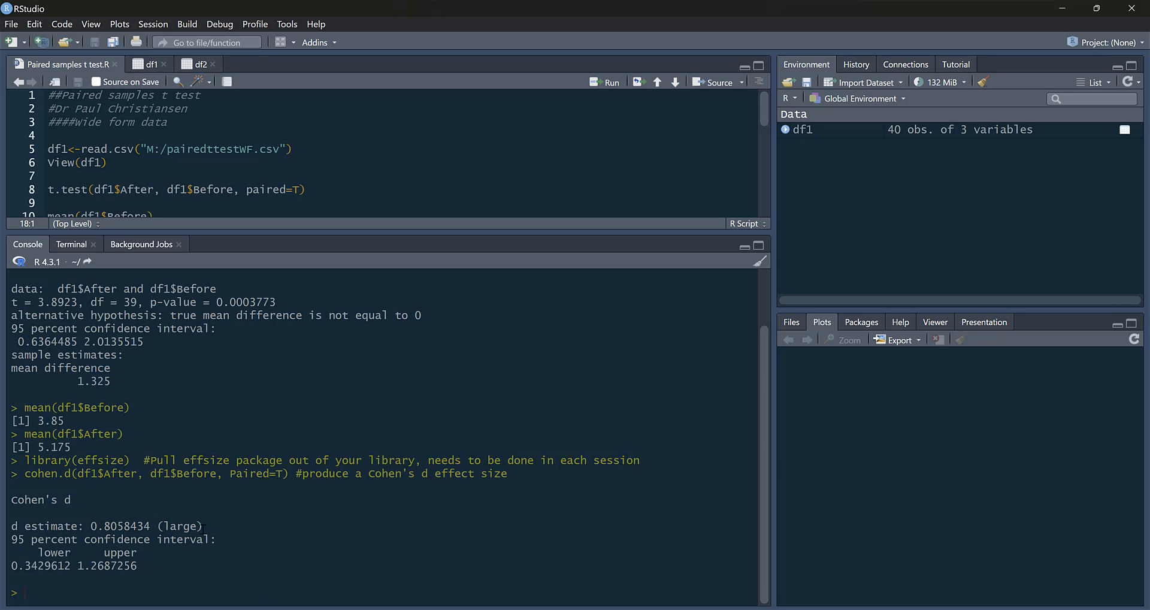
{"action": "double_click", "coordinate": [179, 526]}
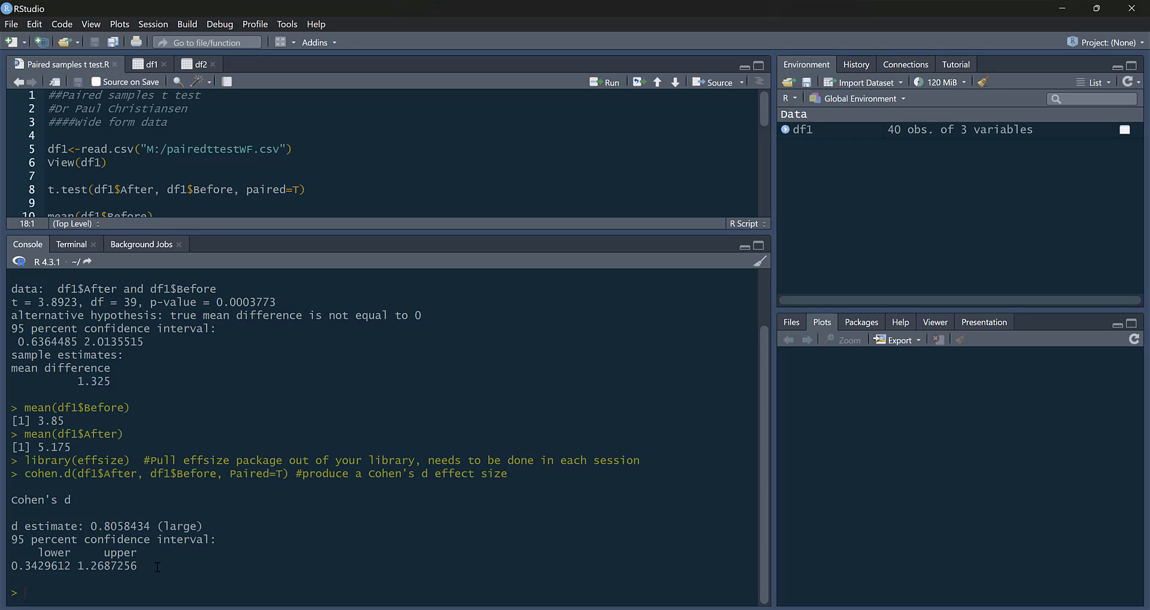
{"action": "left_click_drag", "start_coordinate": [8, 565], "coordinate": [143, 565]}
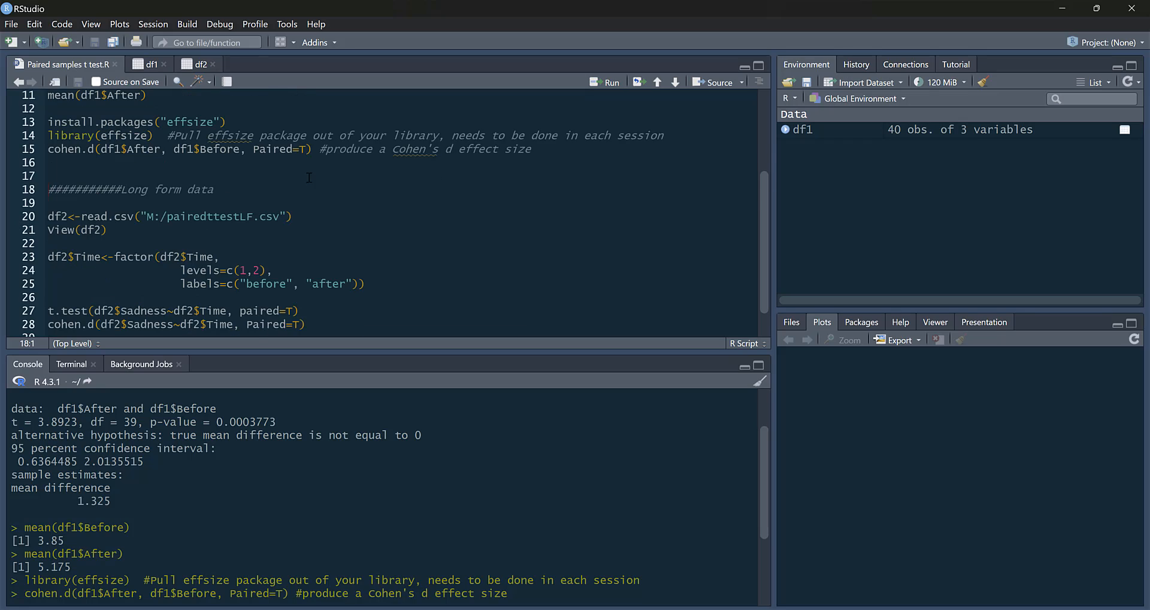
{"action": "mouse_move", "coordinate": [180, 183]}
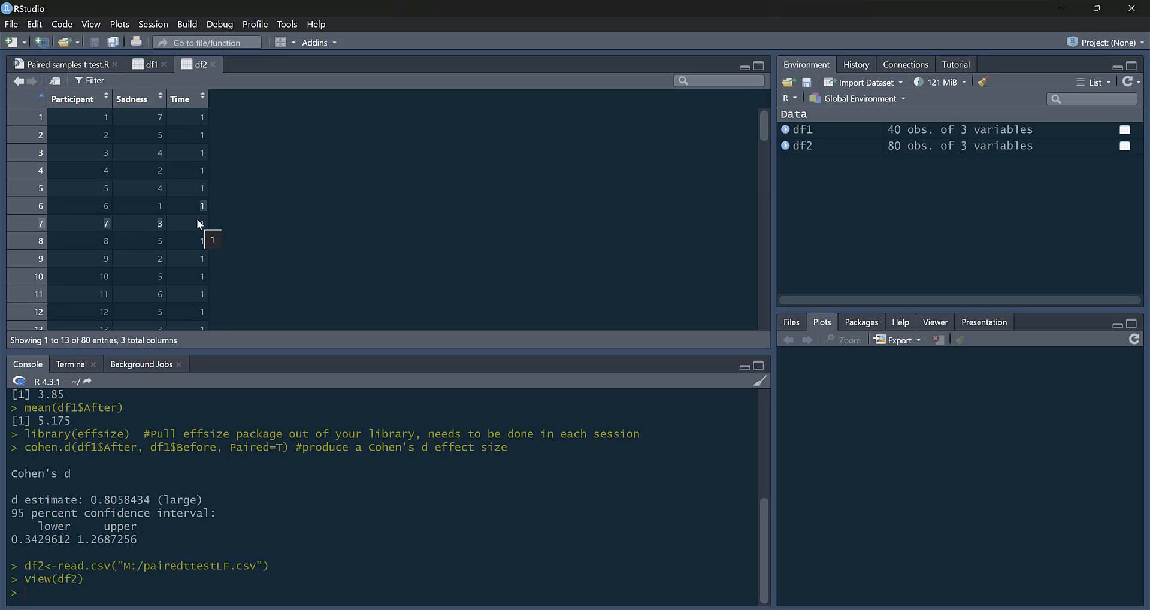
Step: Scroll down and back up through the long-form df2 table in the viewer
{"action": "scroll", "scroll_direction": "down", "scroll_amount": 3}
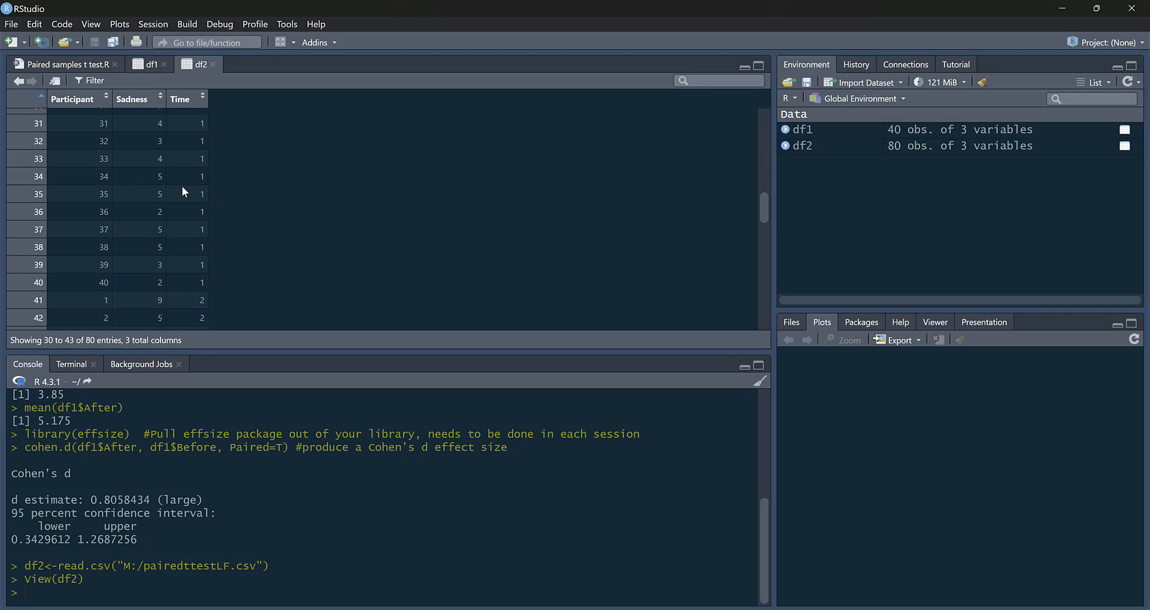
{"action": "scroll", "scroll_direction": "down", "scroll_amount": 3}
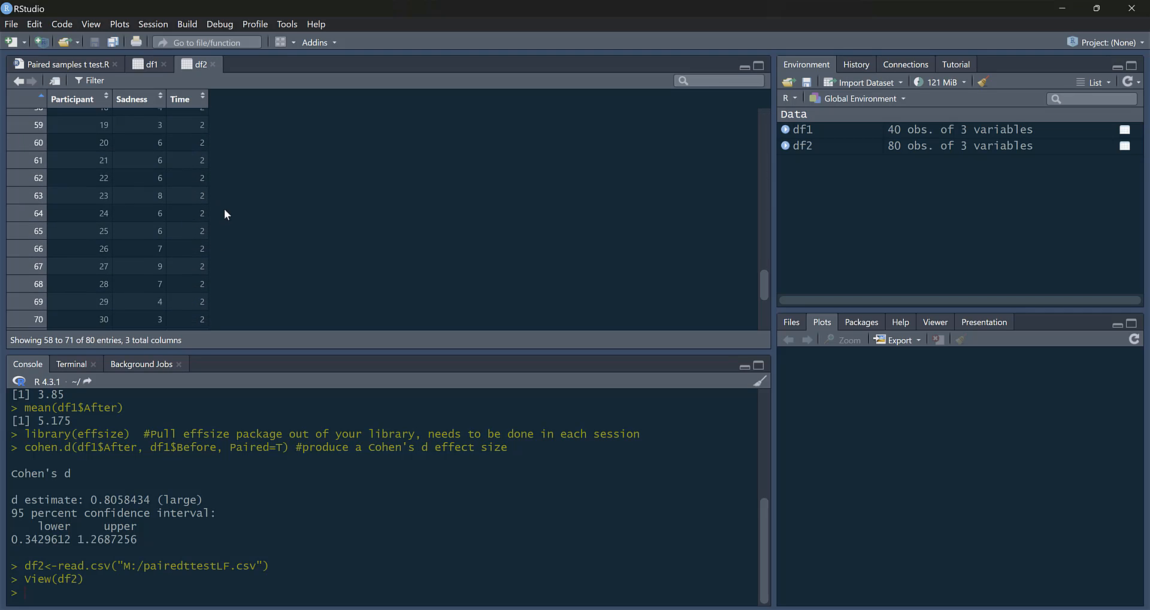
{"action": "scroll", "scroll_direction": "down", "scroll_amount": 3}
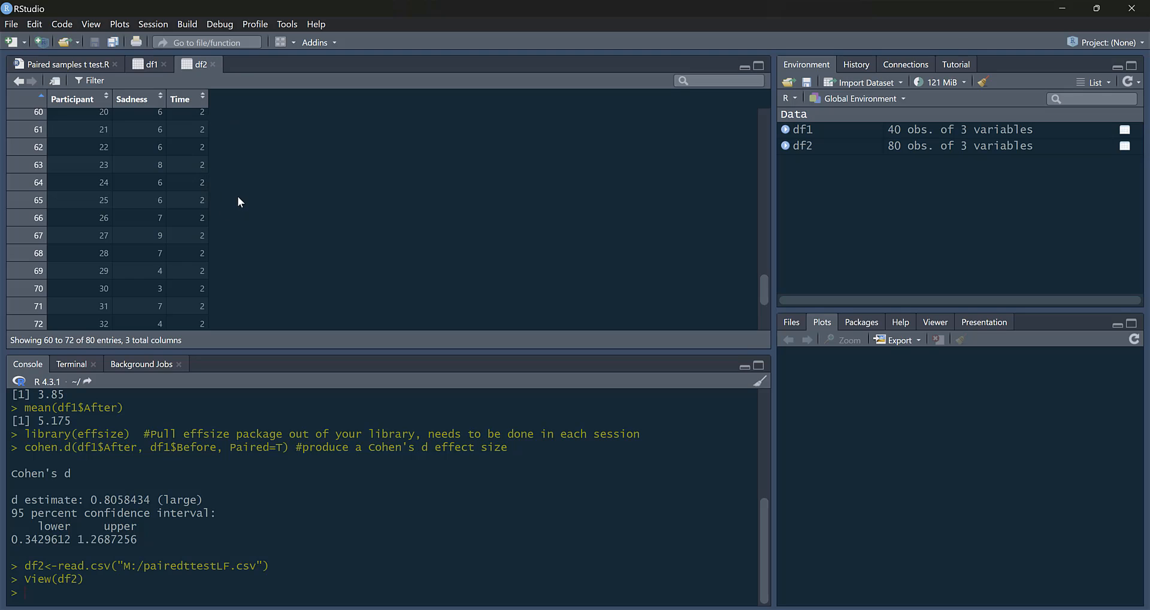
{"action": "scroll", "scroll_direction": "up", "scroll_amount": 3}
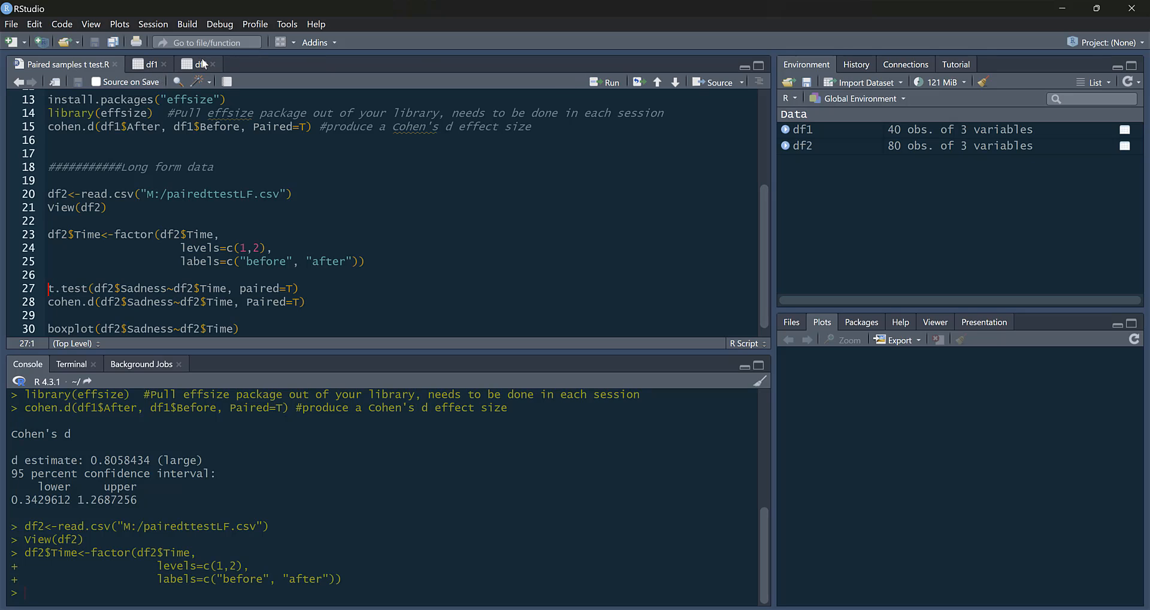
{"action": "left_click", "coordinate": [196, 65]}
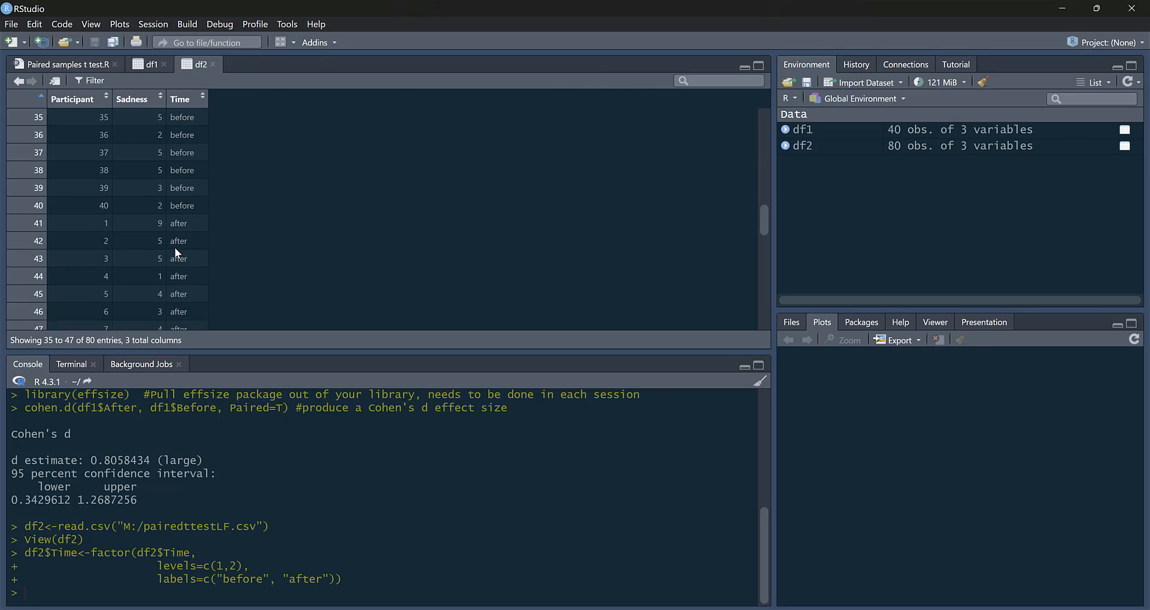
{"action": "left_click", "coordinate": [59, 64]}
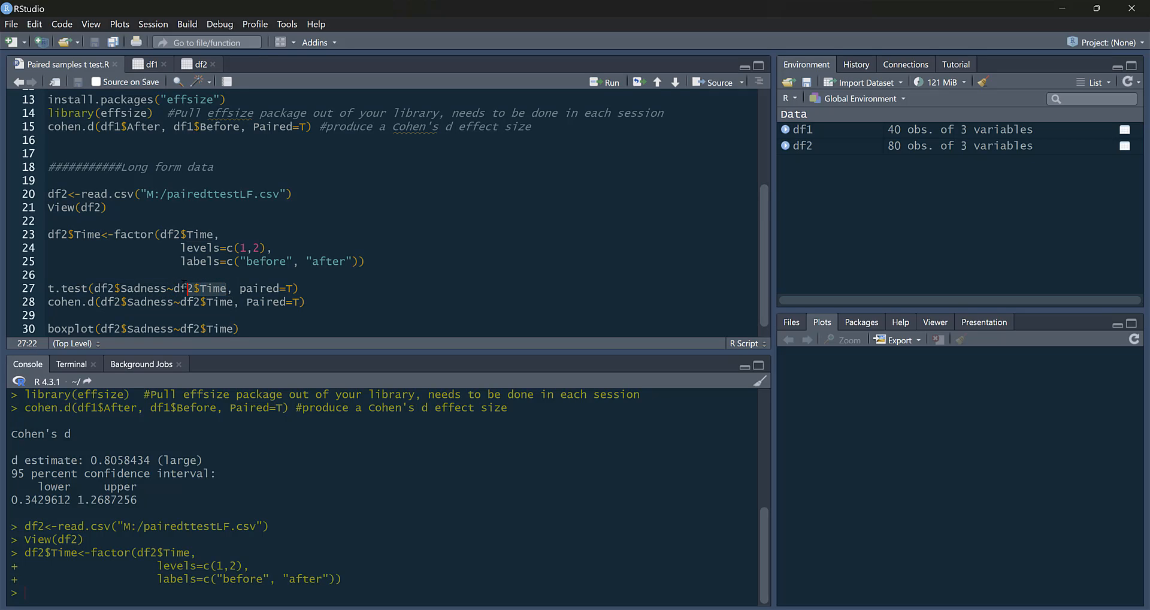
{"action": "left_click", "coordinate": [245, 288]}
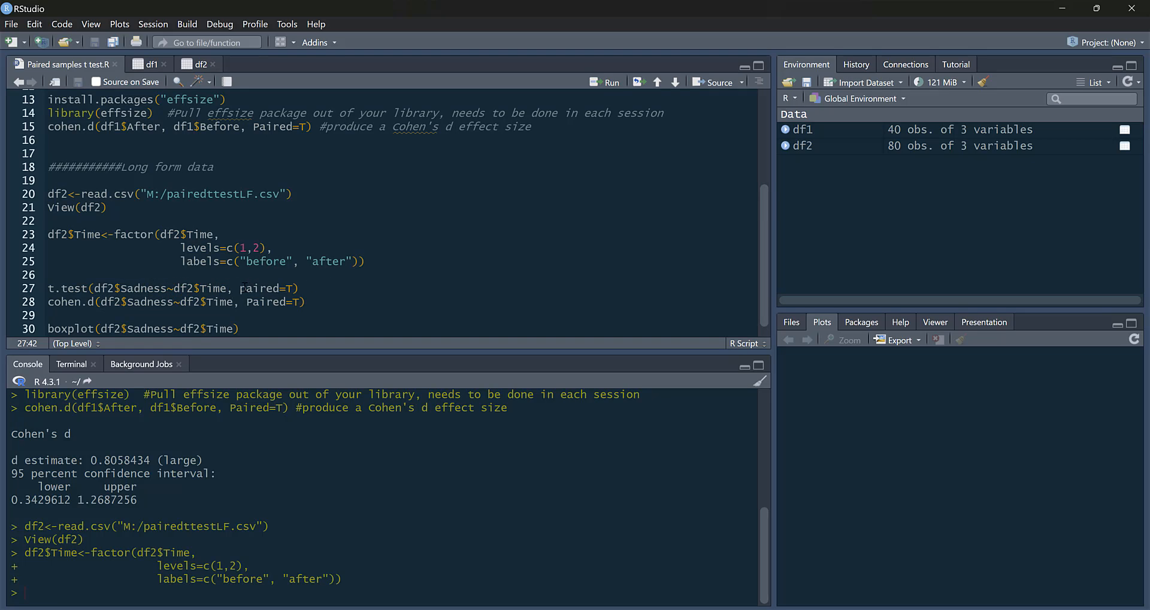
{"action": "left_click", "coordinate": [300, 288]}
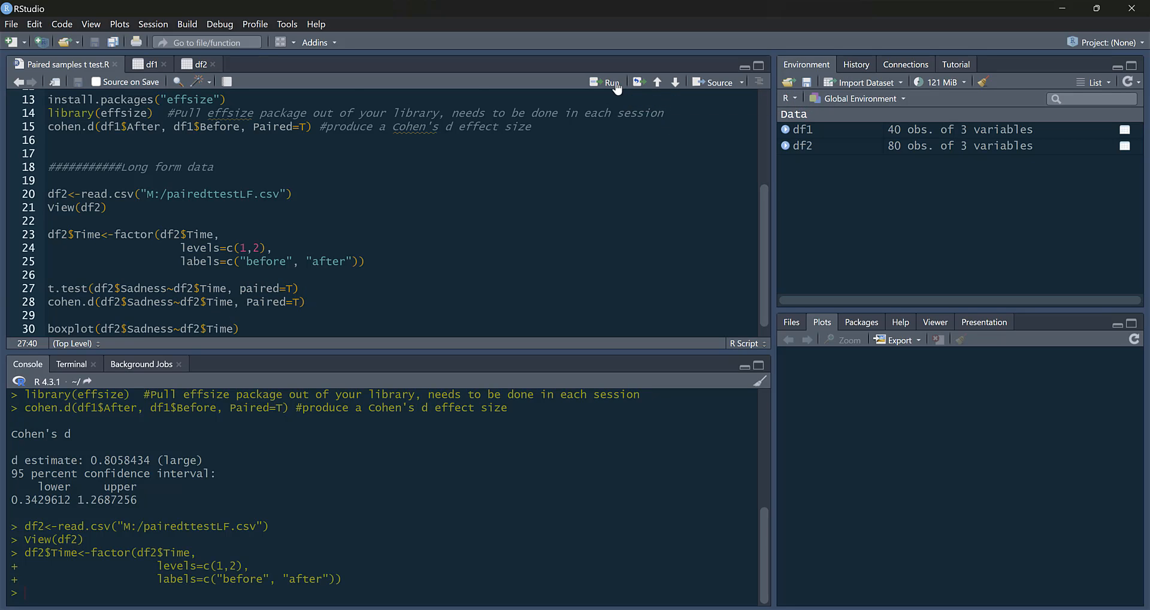
Step: Run the long-form t-test (t = -3.8923, p = 0.0003773) and select the cohen.d line
{"action": "left_click", "coordinate": [611, 81]}
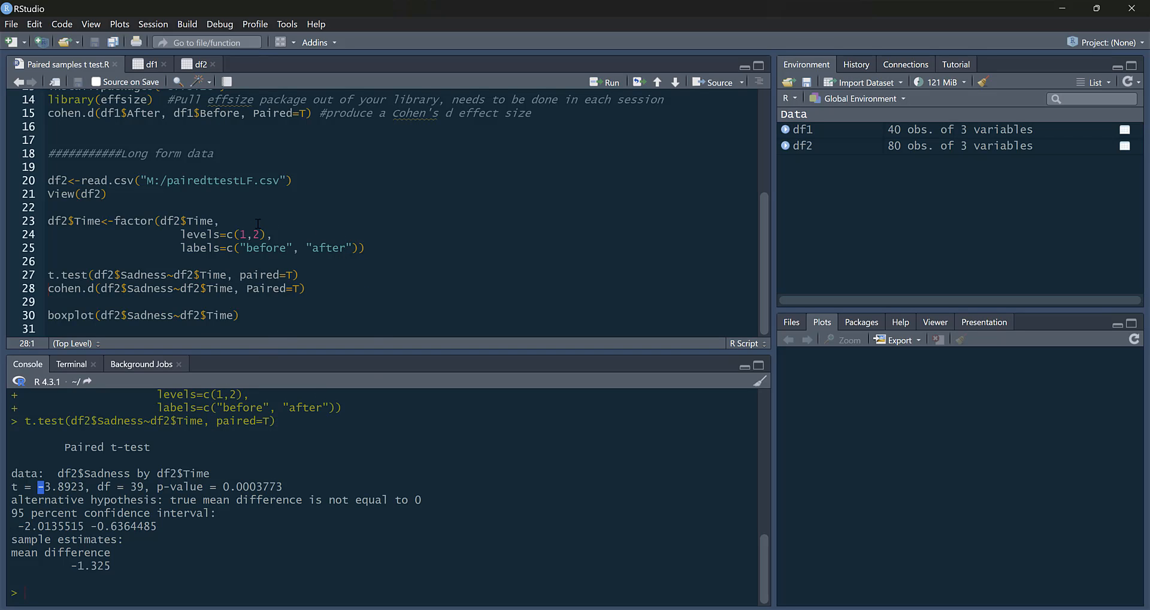
{"action": "mouse_move", "coordinate": [320, 228]}
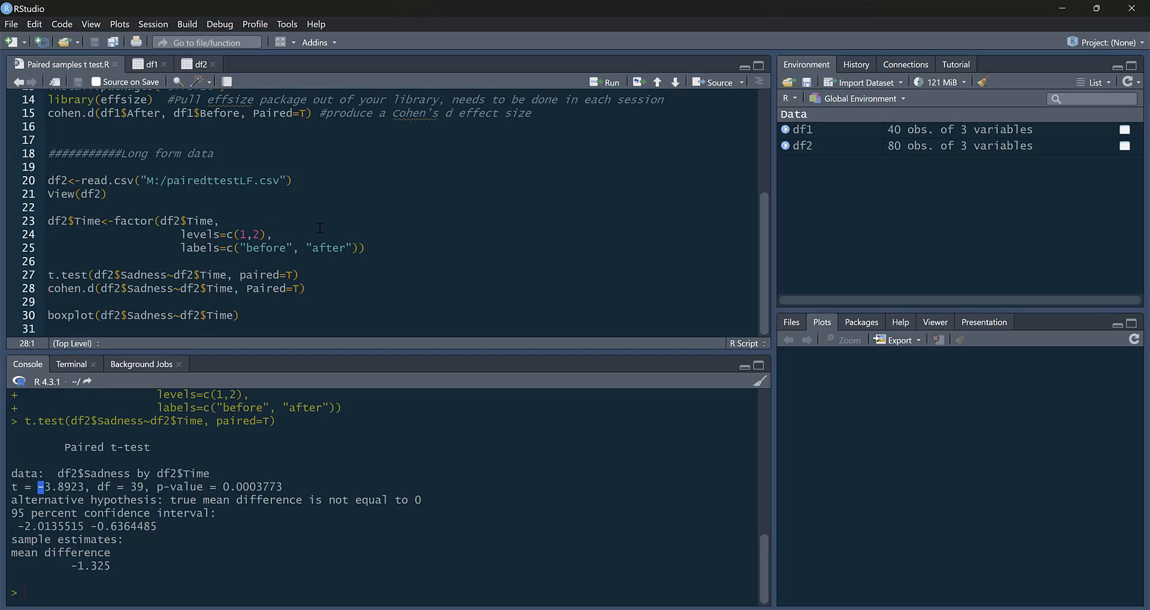
{"action": "mouse_move", "coordinate": [400, 297]}
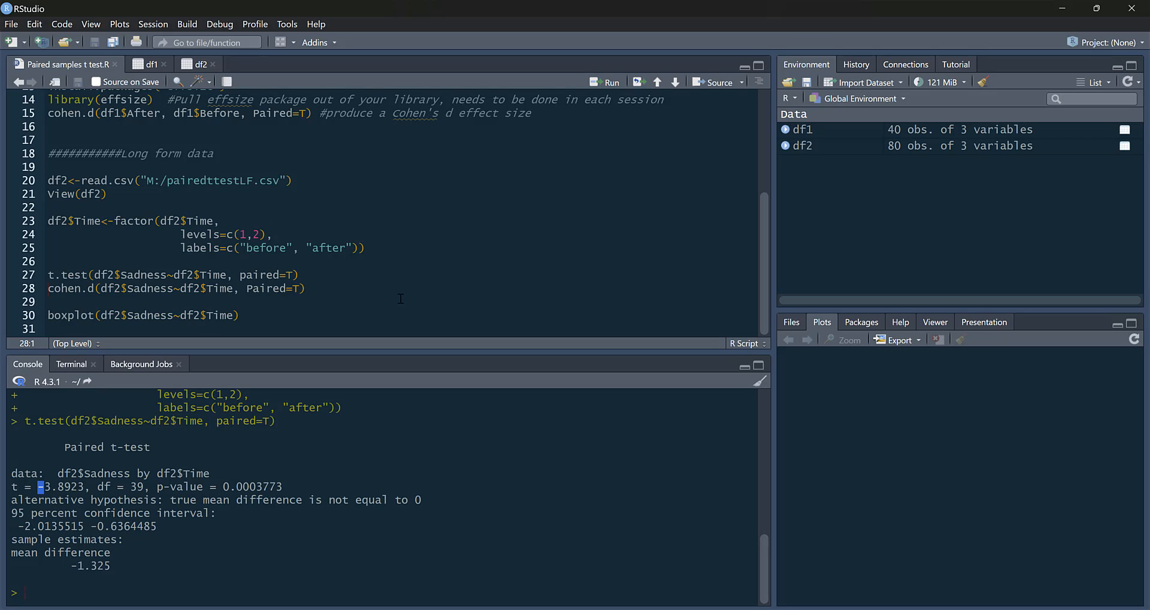
{"action": "left_click", "coordinate": [273, 234]}
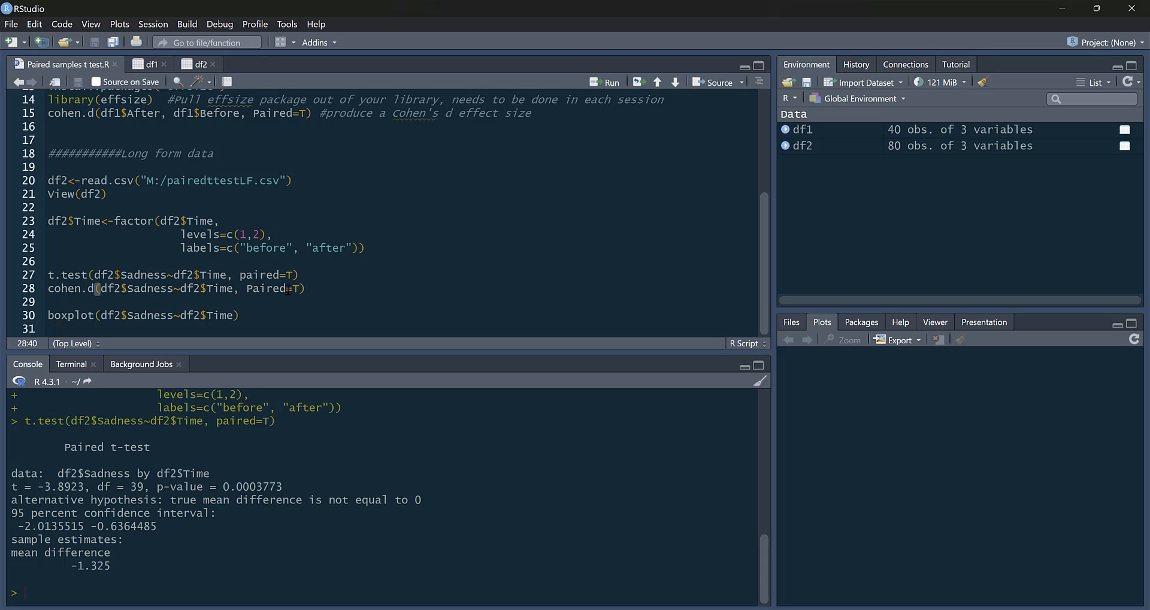
{"action": "mouse_move", "coordinate": [610, 87]}
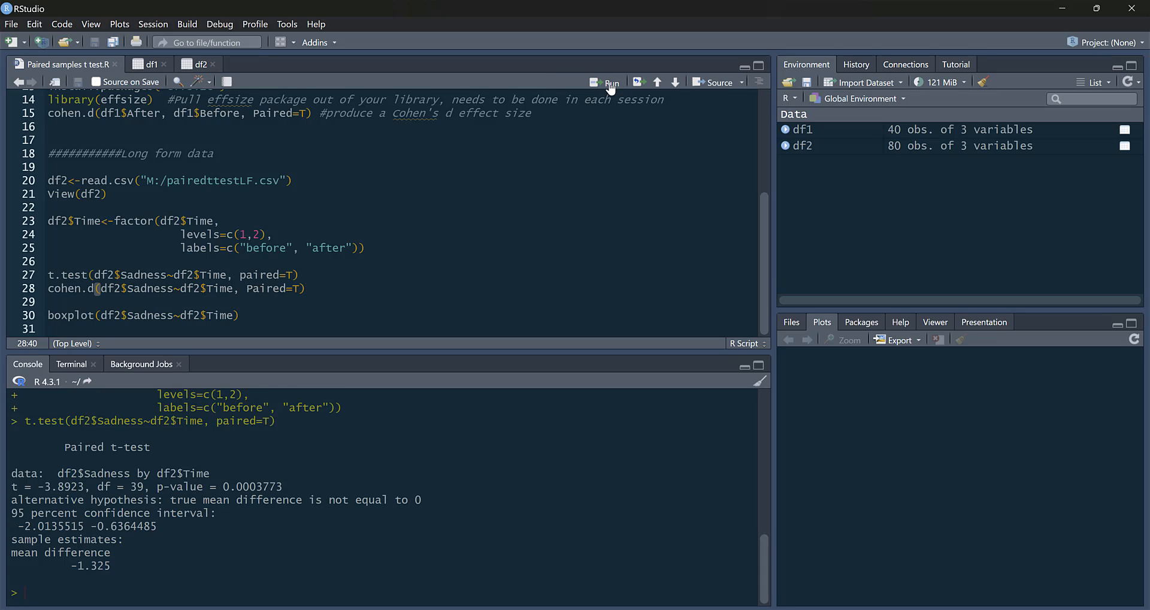
Step: Run the long-form cohen.d (d = -0.806, large) and select the boxplot line
{"action": "left_click", "coordinate": [611, 82]}
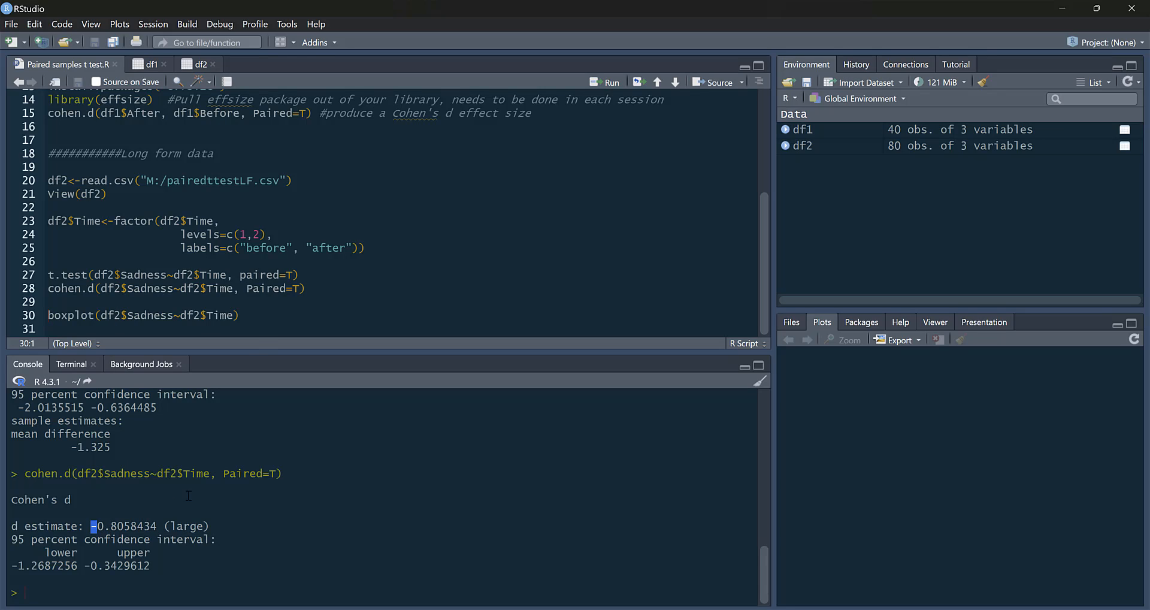
{"action": "left_click", "coordinate": [241, 315]}
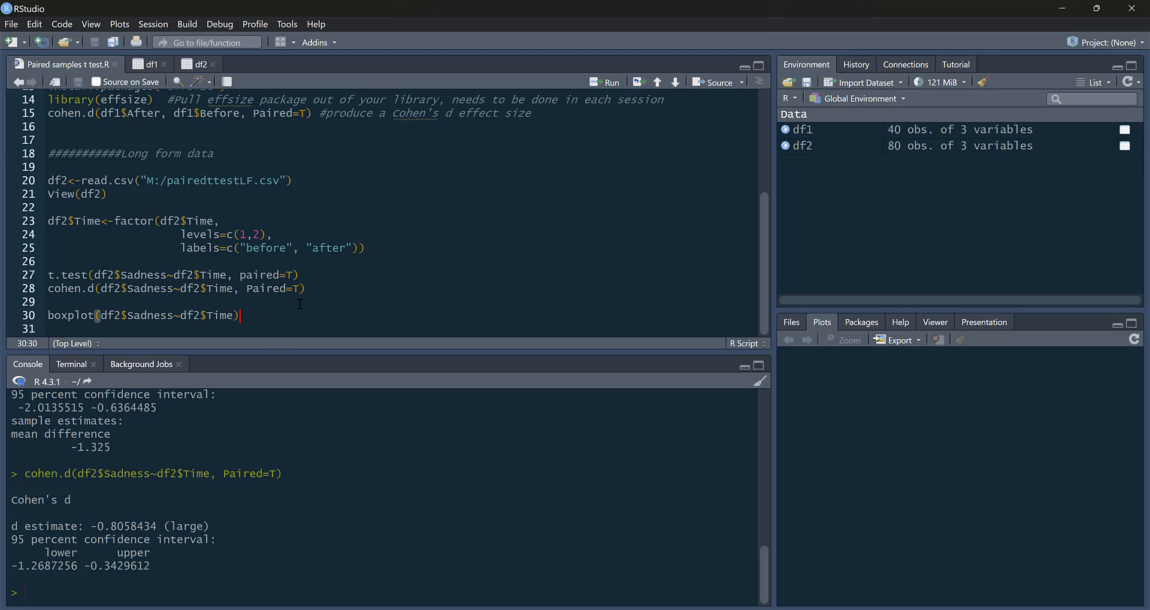
{"action": "mouse_move", "coordinate": [174, 328]}
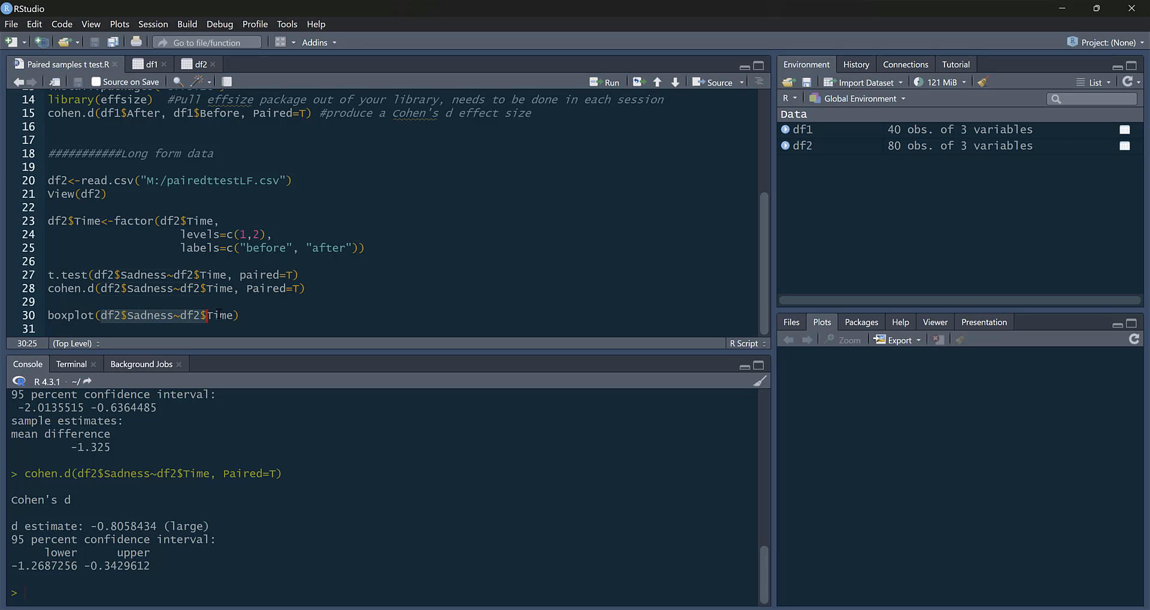
Step: Run boxplot(df2$Sadness~df2$Time) to draw the before/after Sadness boxplot
{"action": "left_click", "coordinate": [611, 82]}
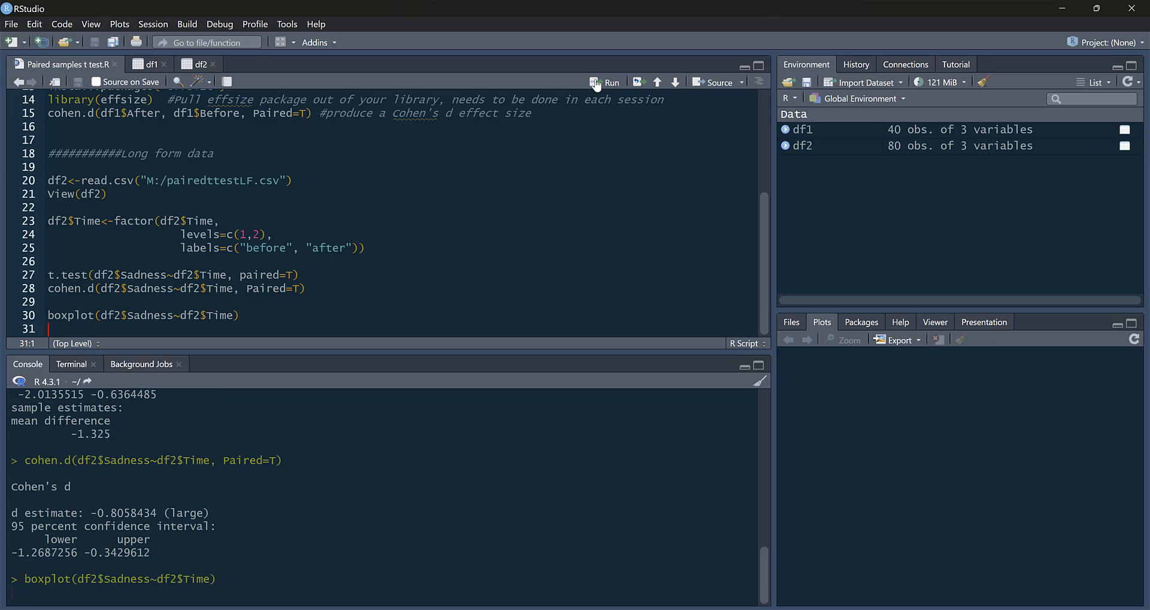
{"action": "left_click", "coordinate": [611, 81]}
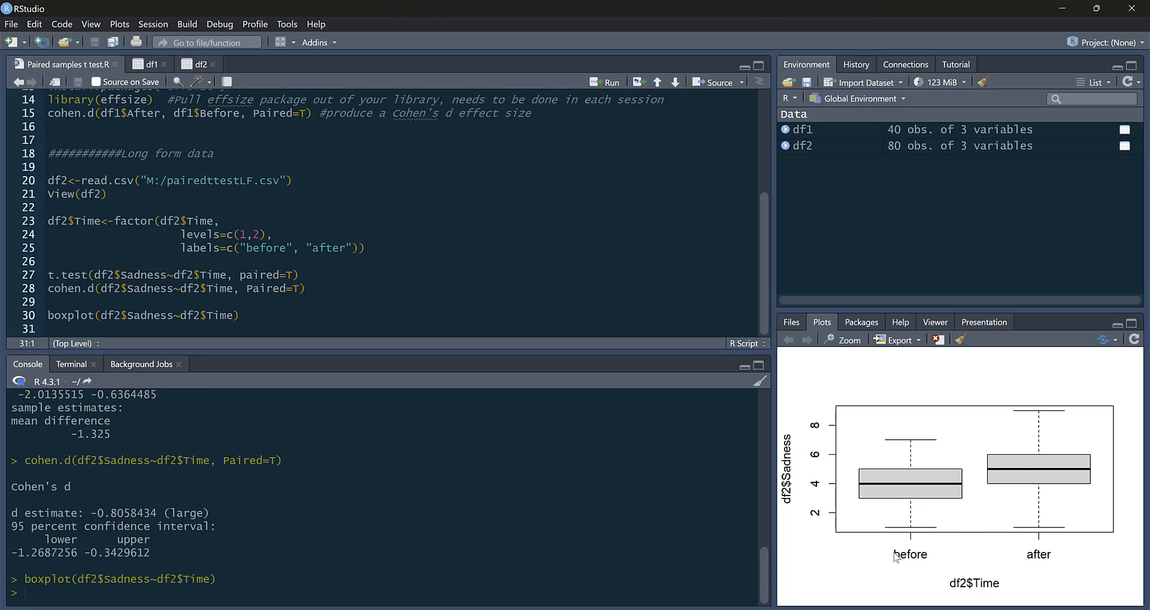
{"action": "mouse_move", "coordinate": [940, 492]}
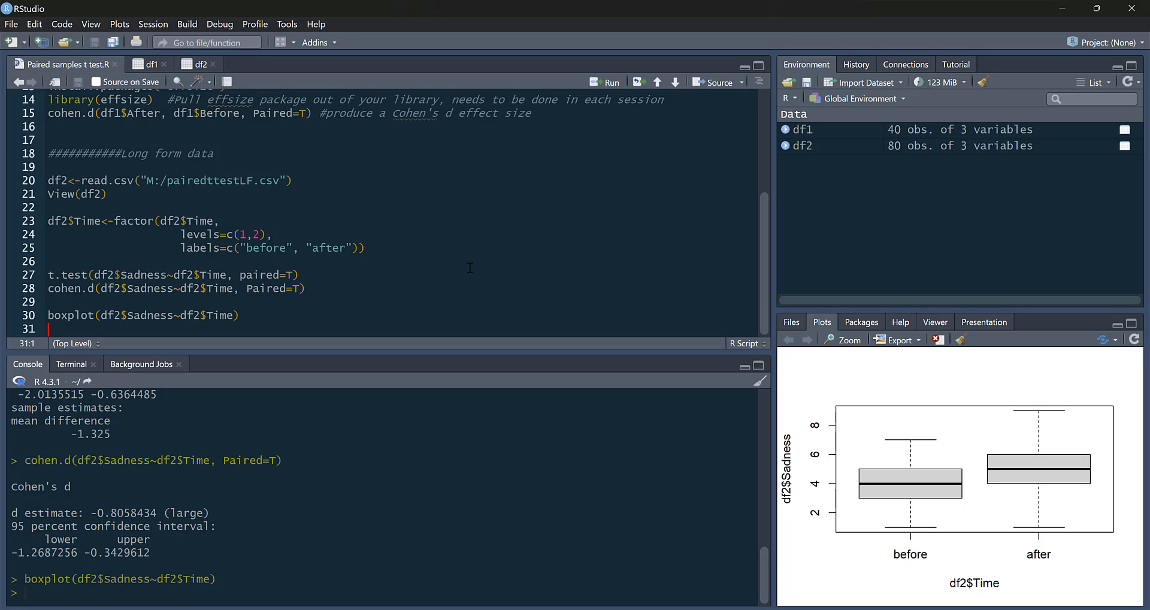
{"action": "mouse_move", "coordinate": [365, 265]}
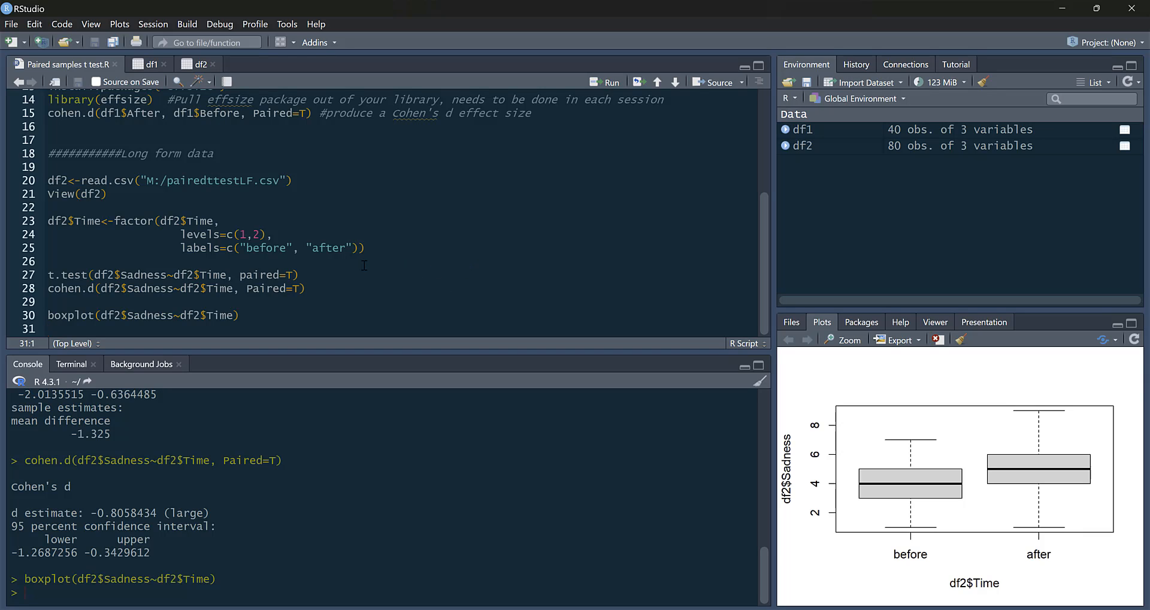
{"action": "mouse_move", "coordinate": [133, 202]}
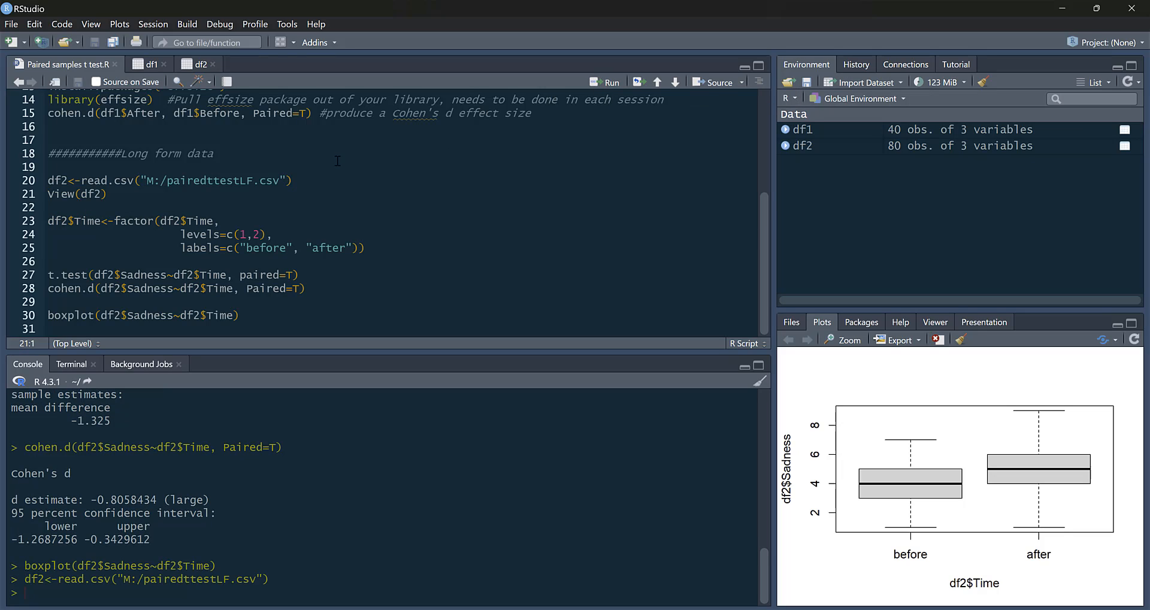
{"action": "mouse_move", "coordinate": [611, 82]}
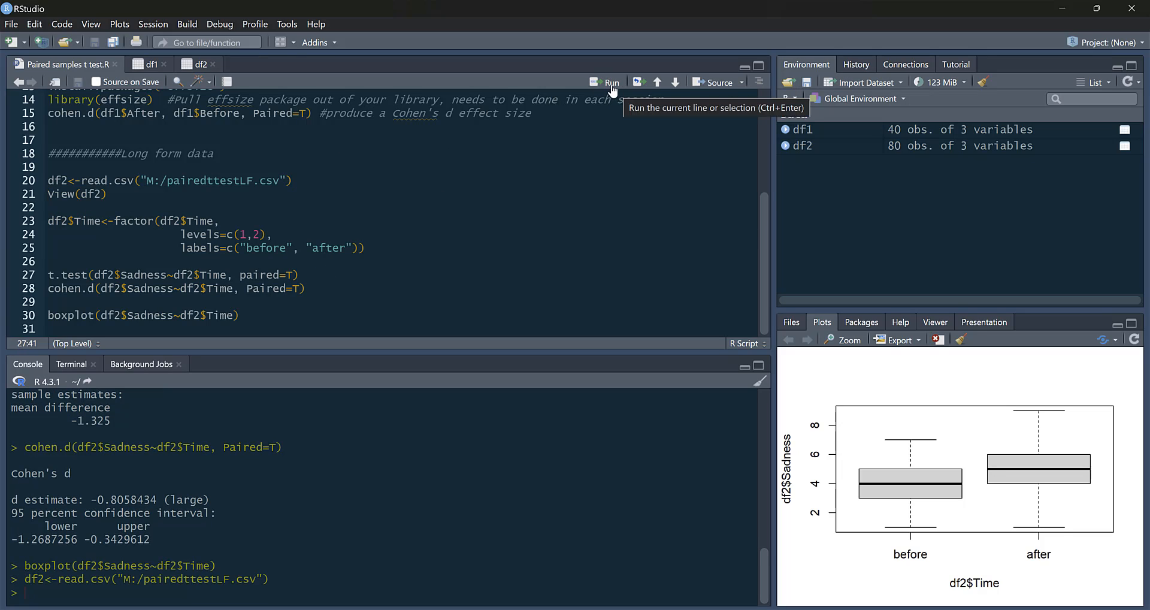
Step: Rerun the long-form t.test and cohen.d lines, which warn that Time was coerced to a factor
{"action": "left_click", "coordinate": [610, 81]}
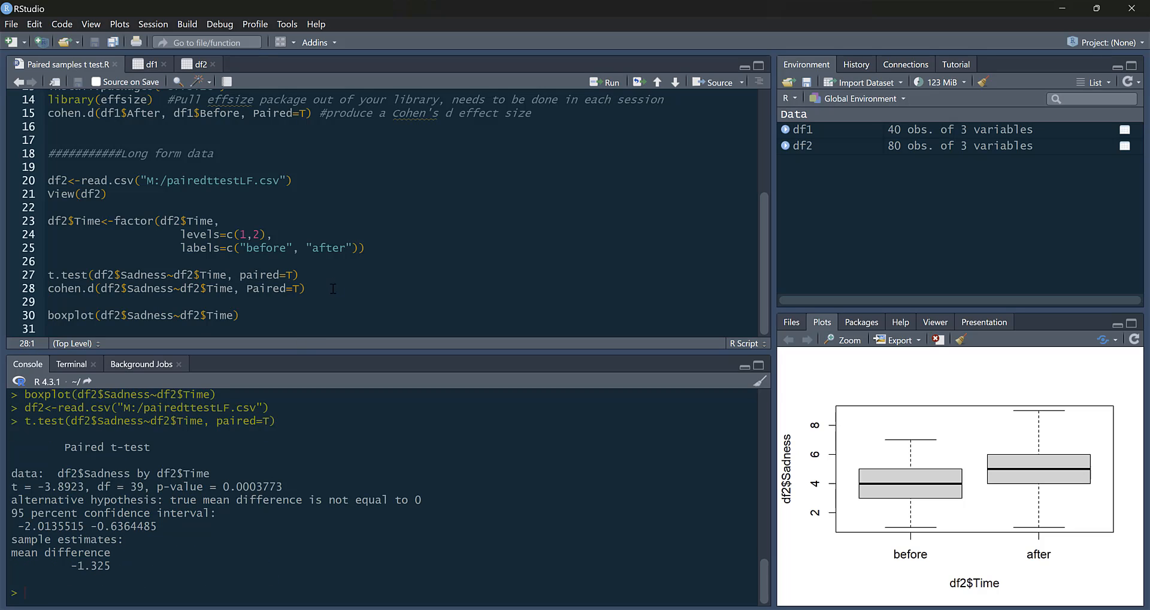
{"action": "left_click", "coordinate": [608, 81]}
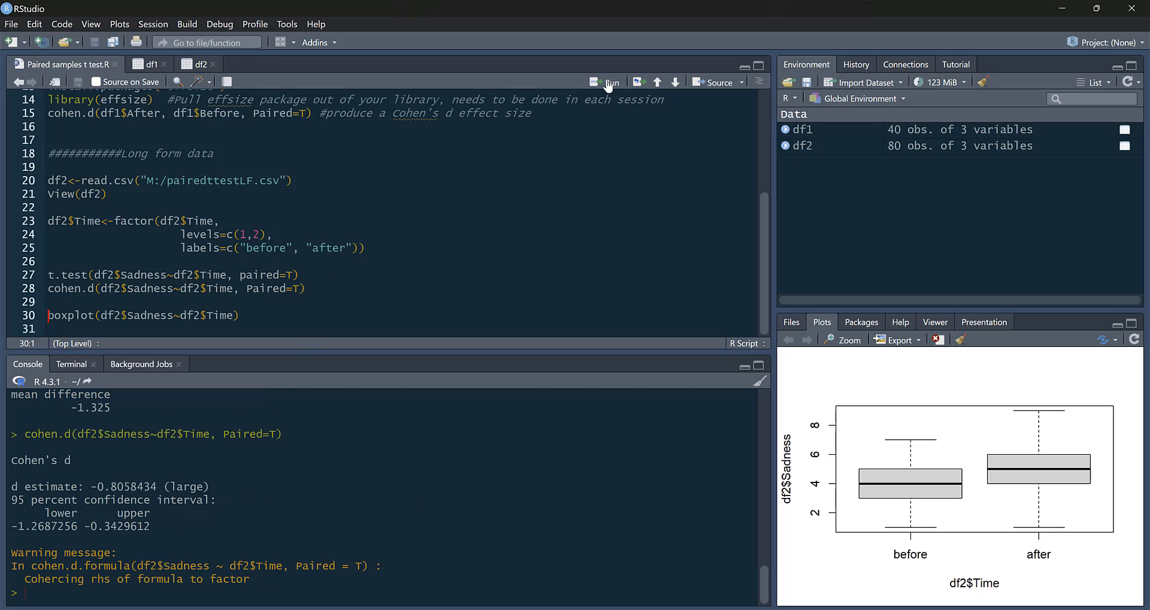